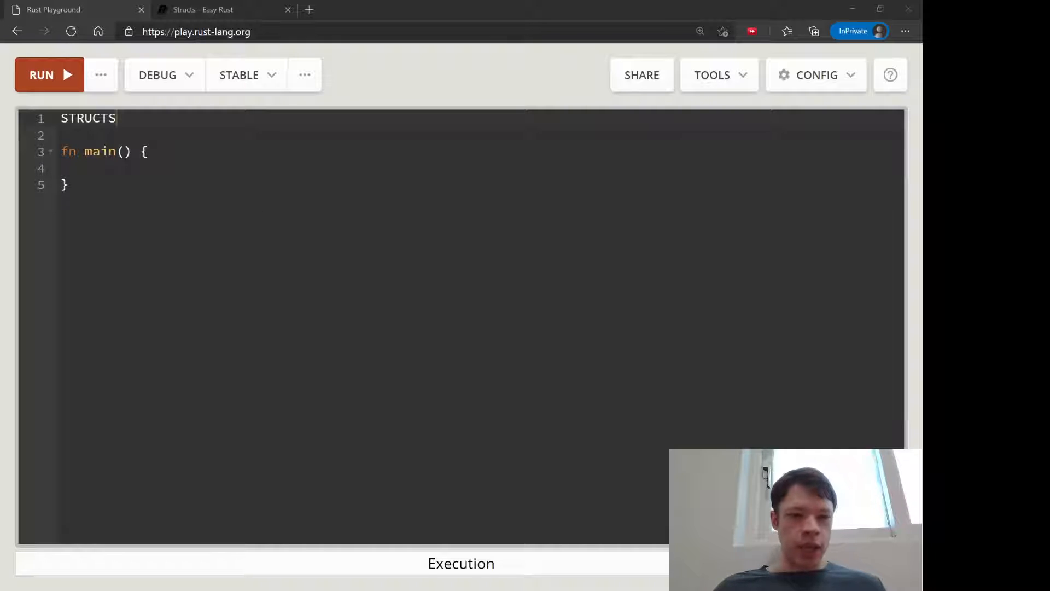
Turn the top STRUCTS line into a comment: your own type, your own data structure.
{"action": "left_click", "coordinate": [117, 119]}
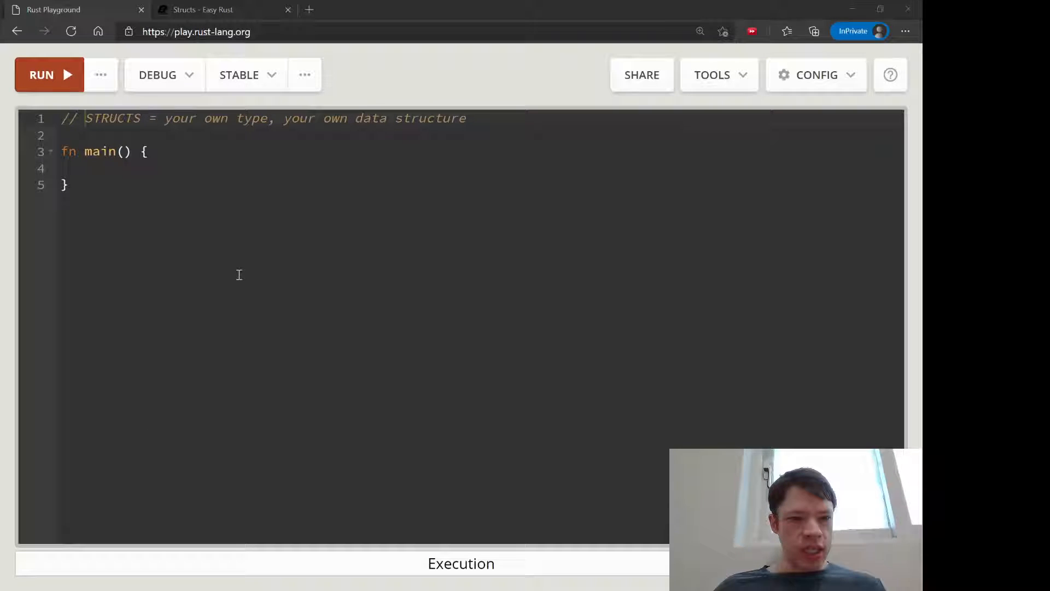
{"action": "mouse_move", "coordinate": [308, 315]}
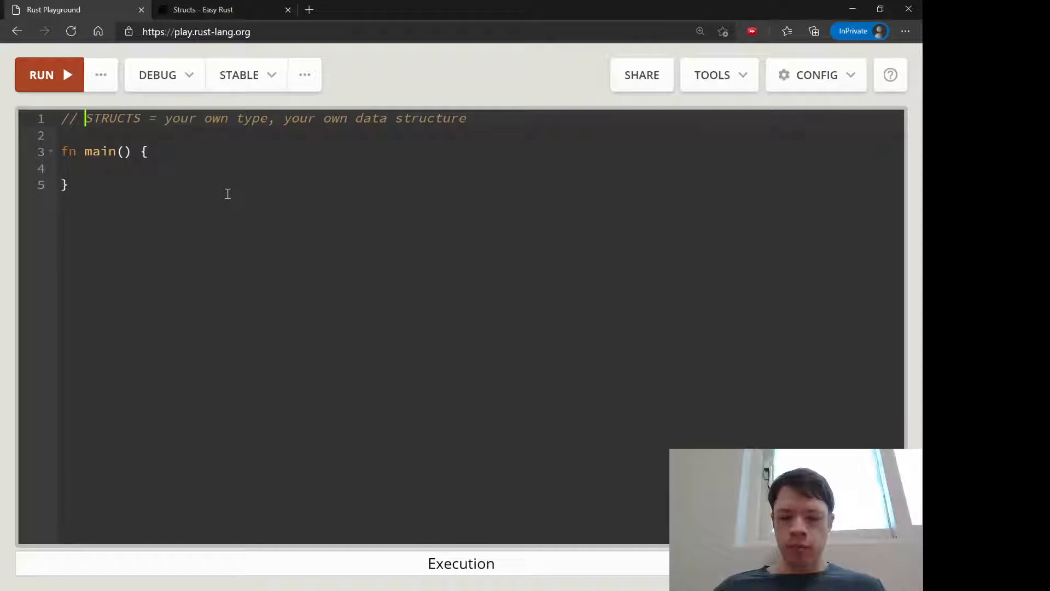
Declare unit struct FileDirectory above main, labelled with a // Unit struct comment.
{"action": "key", "text": "Enter"}
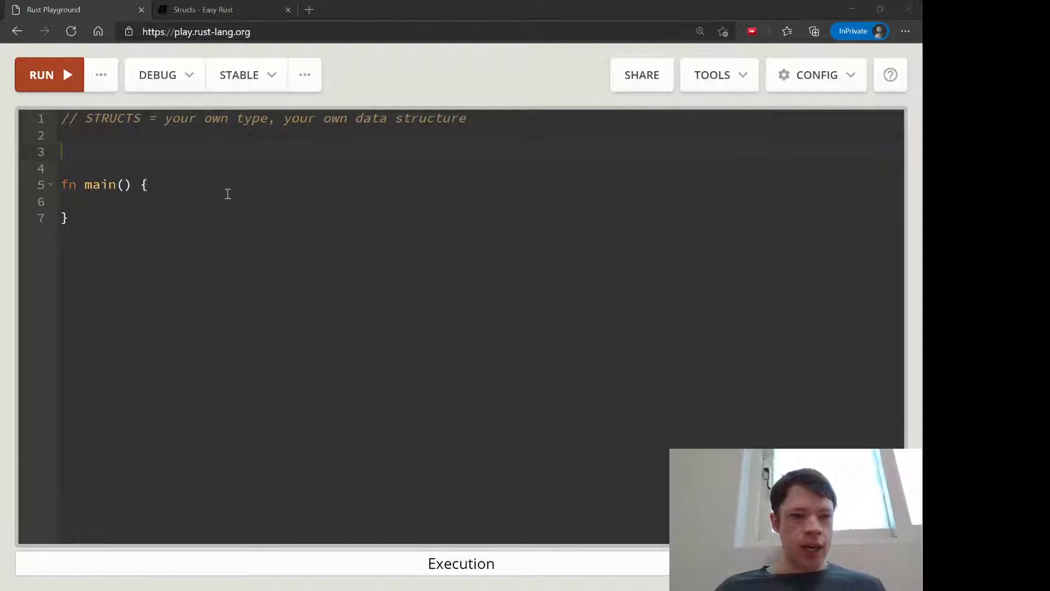
{"action": "type", "text": "s"}
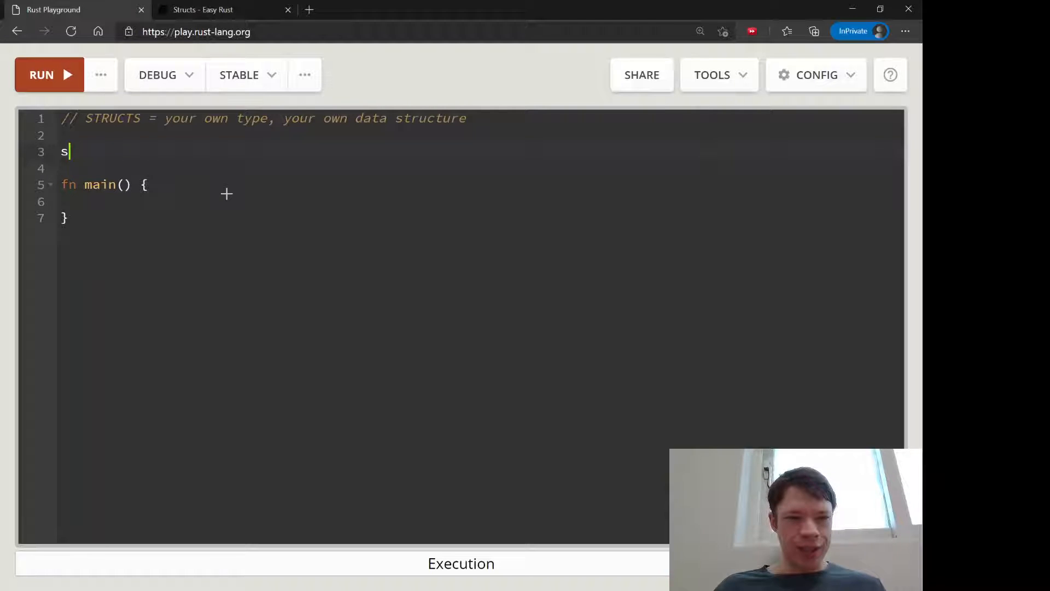
{"action": "type", "text": "truct"}
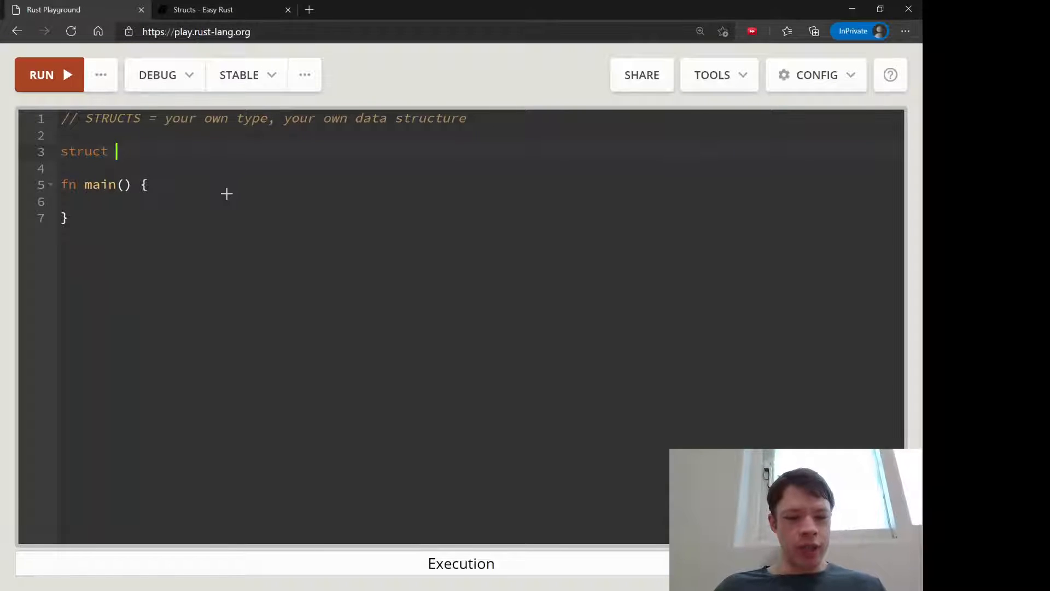
{"action": "type", "text": "F"}
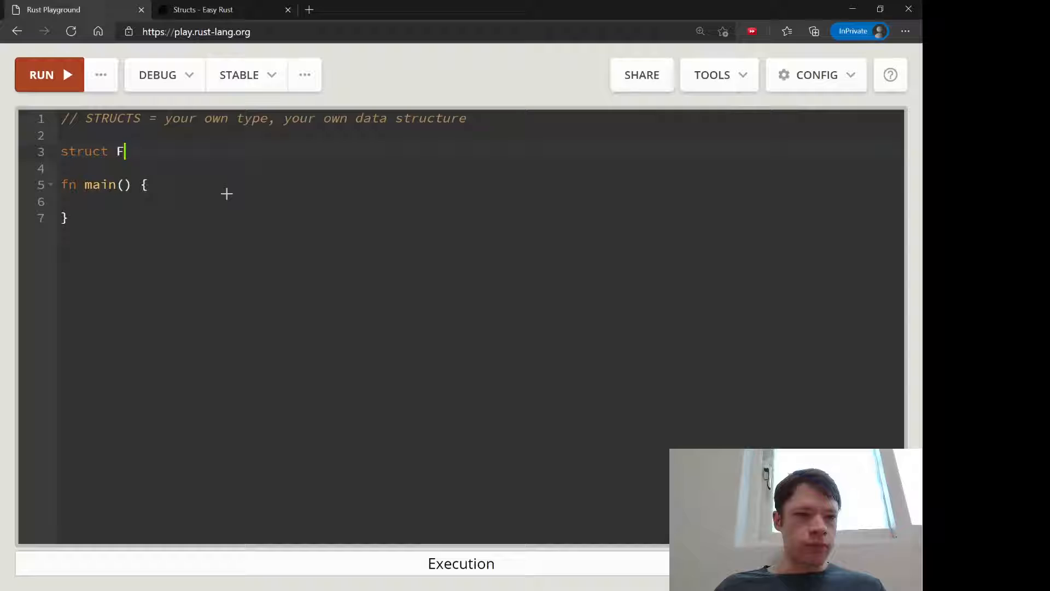
{"action": "type", "text": "ileDi"}
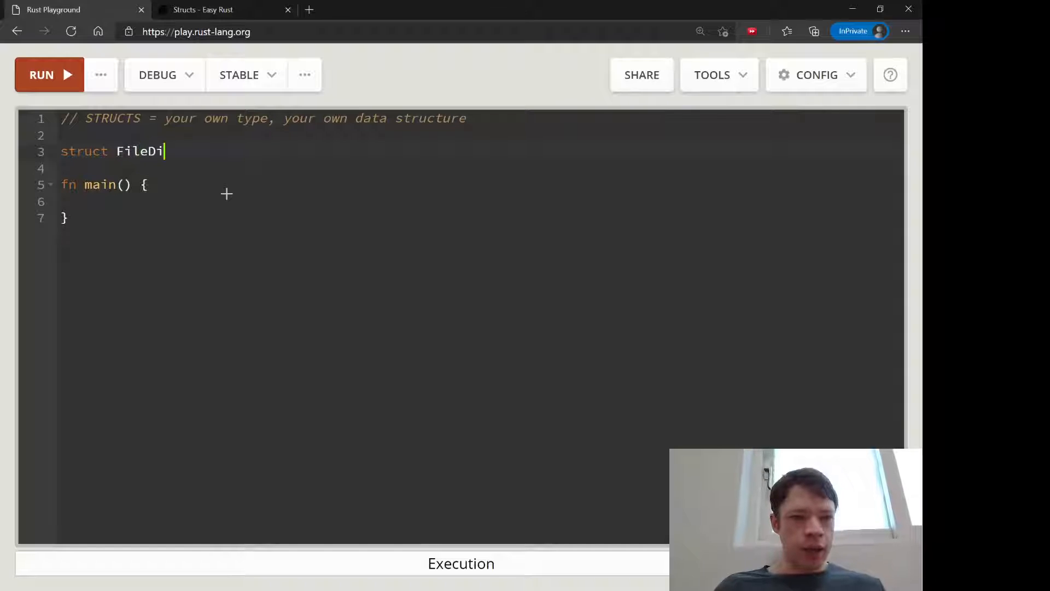
{"action": "type", "text": "rectory; // Uni"}
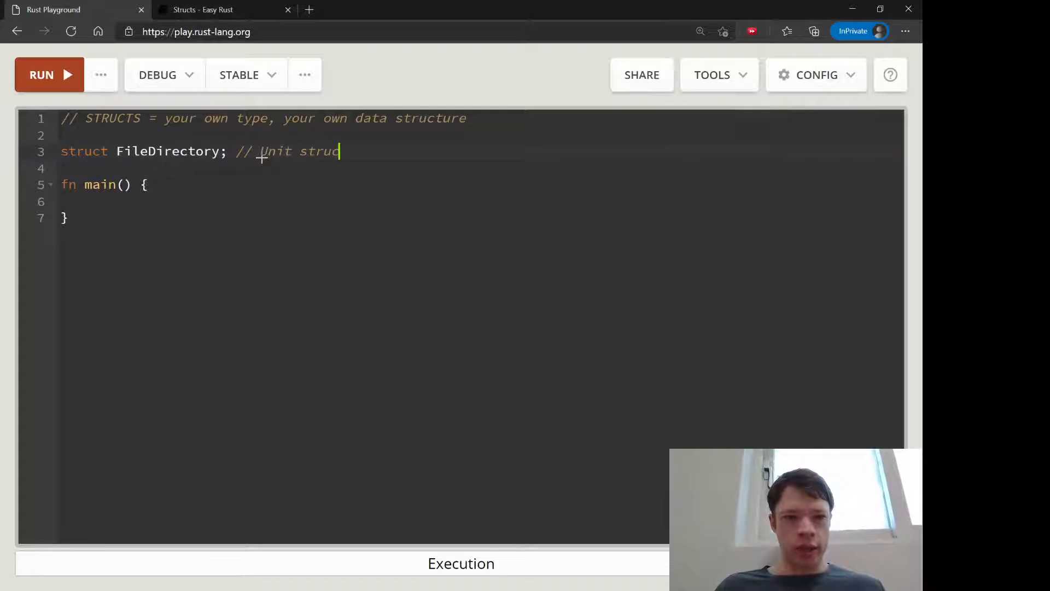
{"action": "type", "text": "t"}
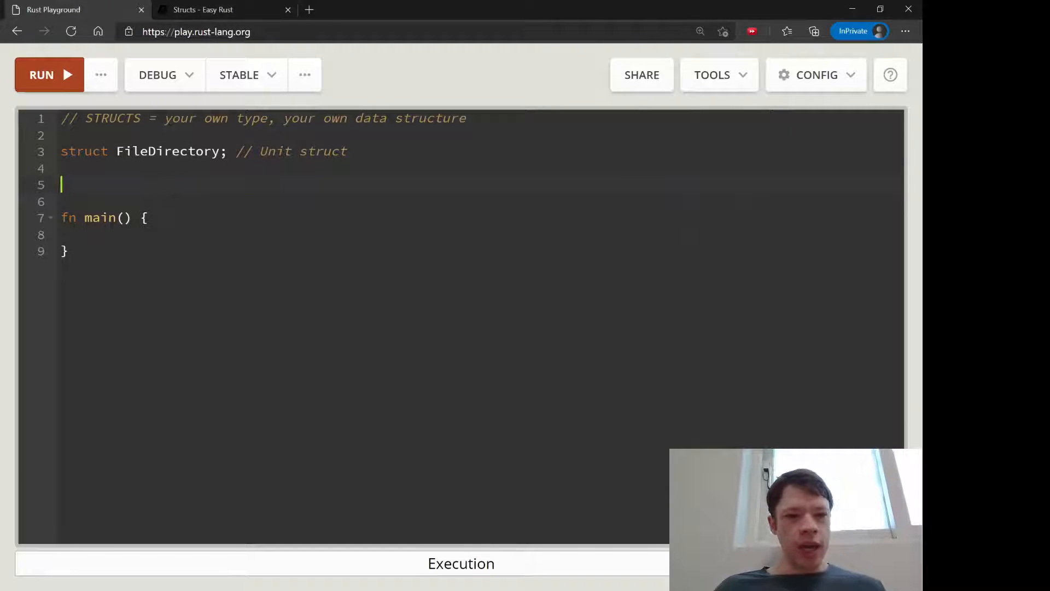
Declare tuple struct Colour(u8, u8, u8) with a // tuple struct comment, fixing mistyped rbg.
{"action": "type", "text": "struct"}
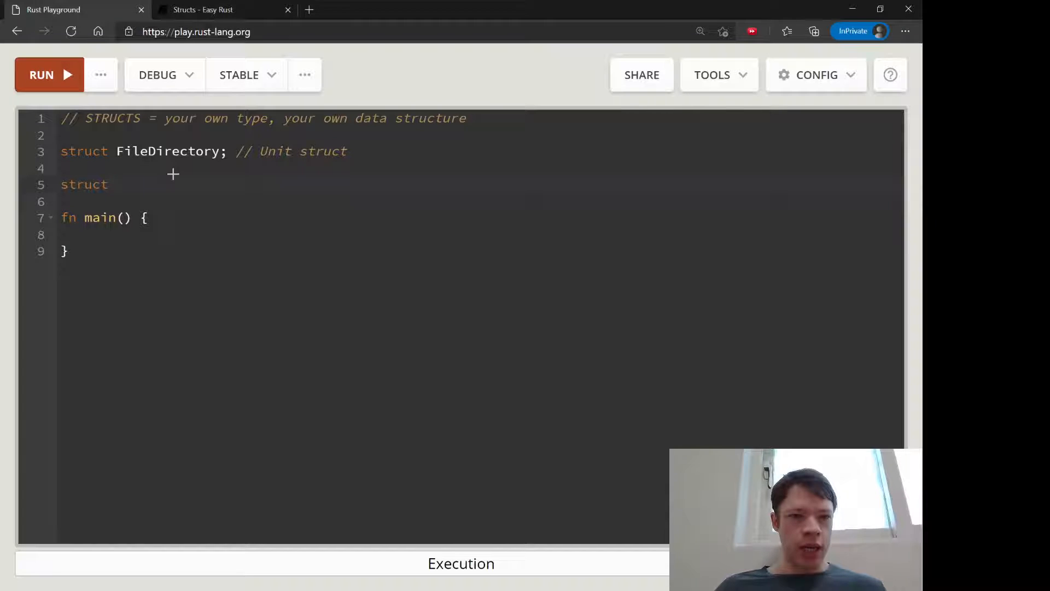
{"action": "type", "text": "// tuple"}
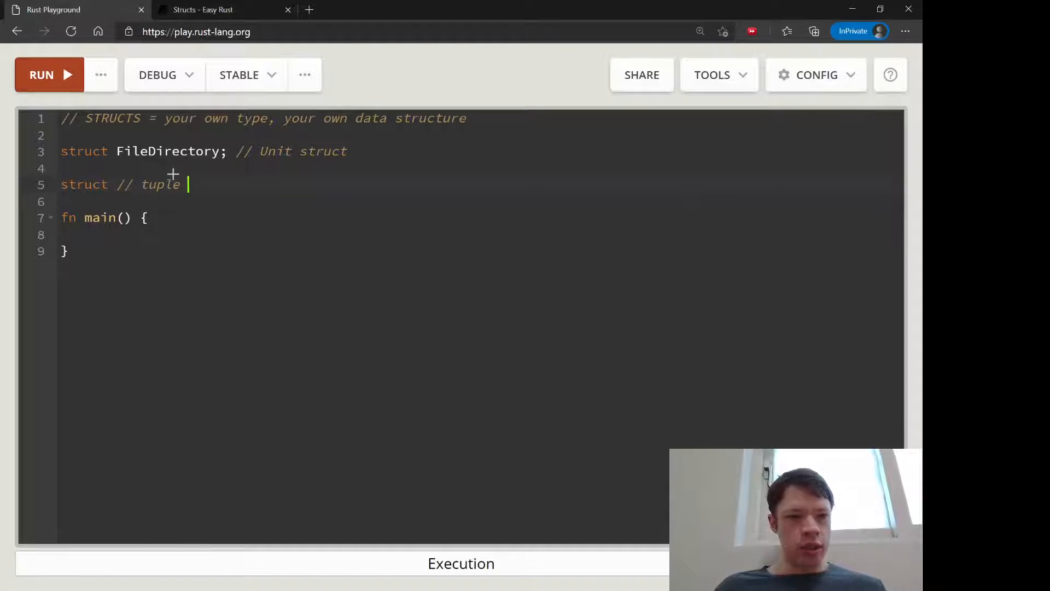
{"action": "type", "text": "struct"}
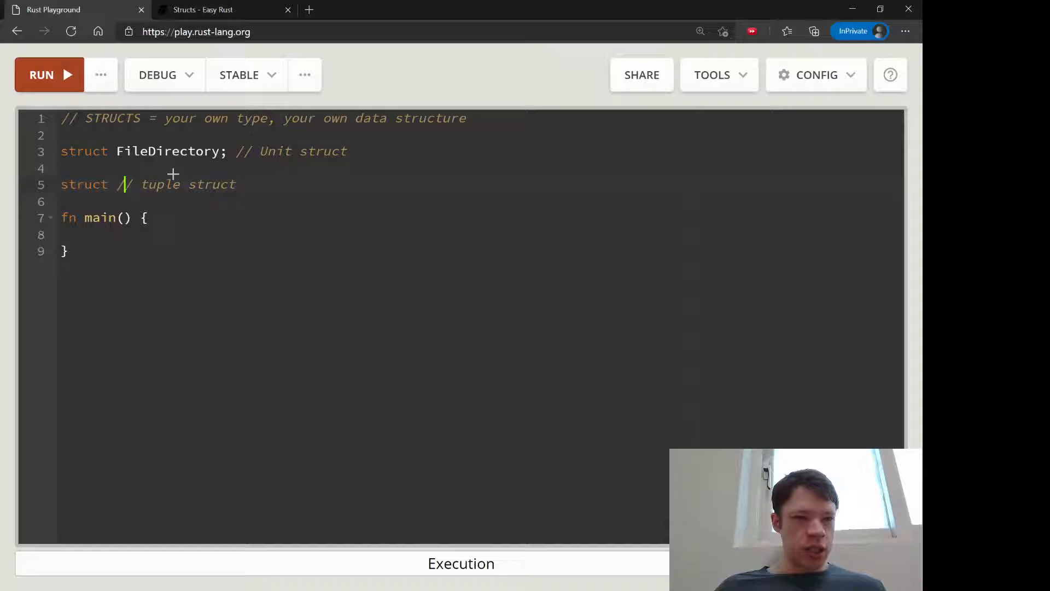
{"action": "type", "text": "Col"}
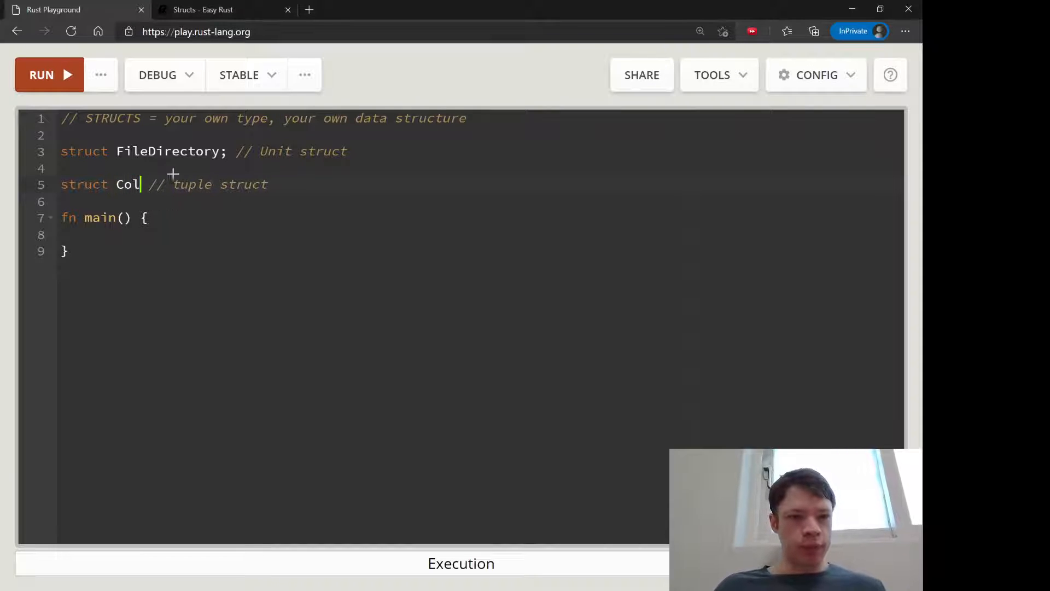
{"action": "type", "text": "our()"}
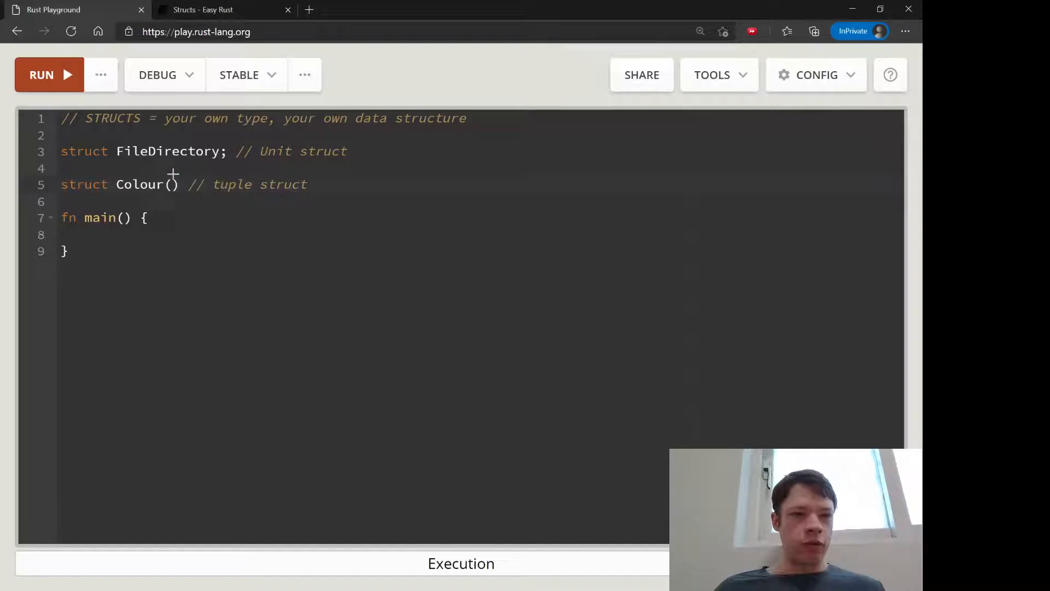
{"action": "type", "text": "rbg"}
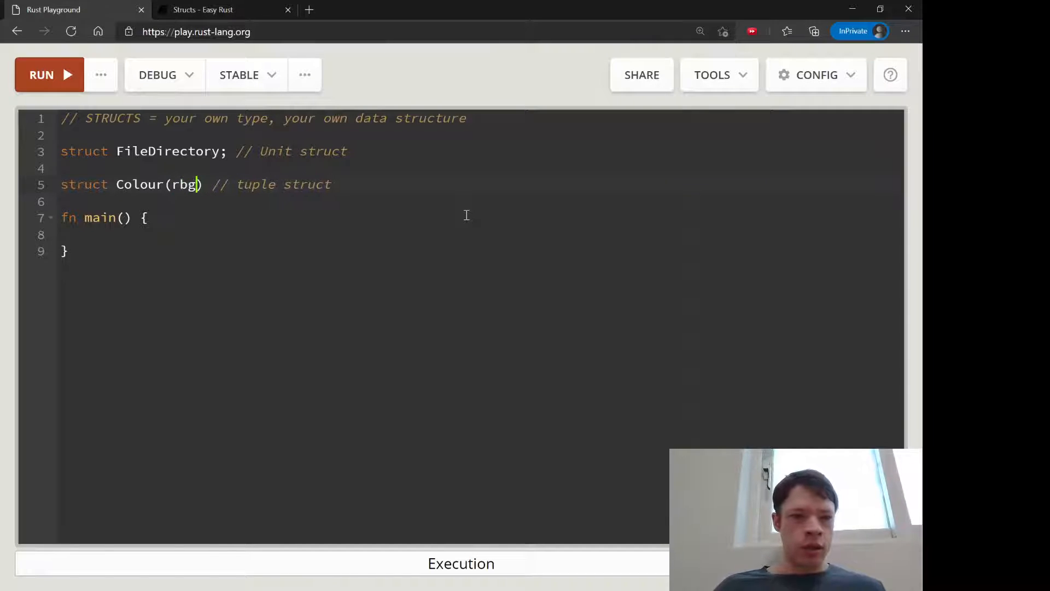
{"action": "key", "text": "Backspace"}
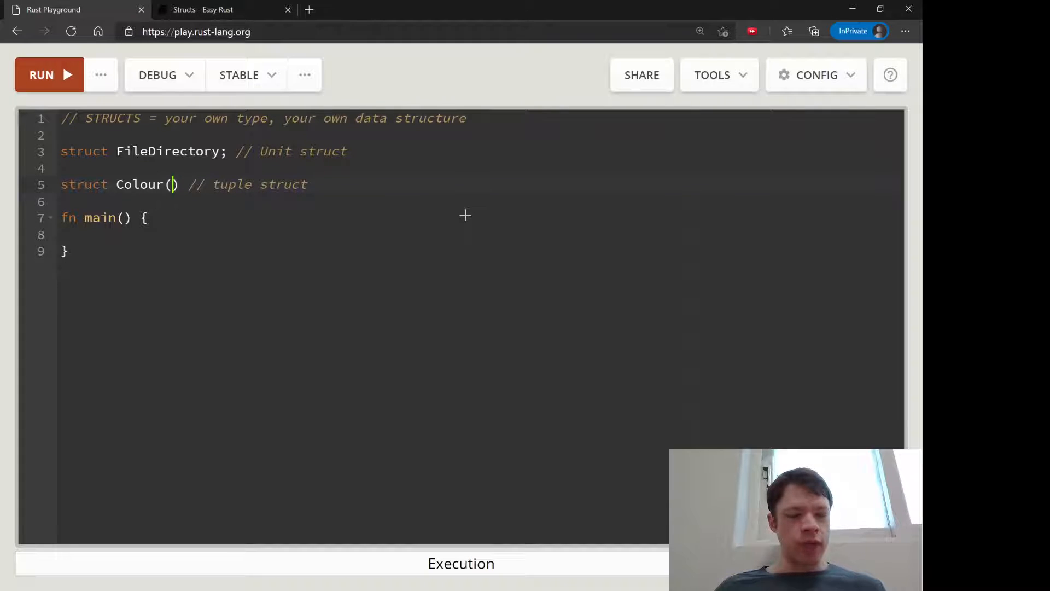
{"action": "type", "text": "u8, u"}
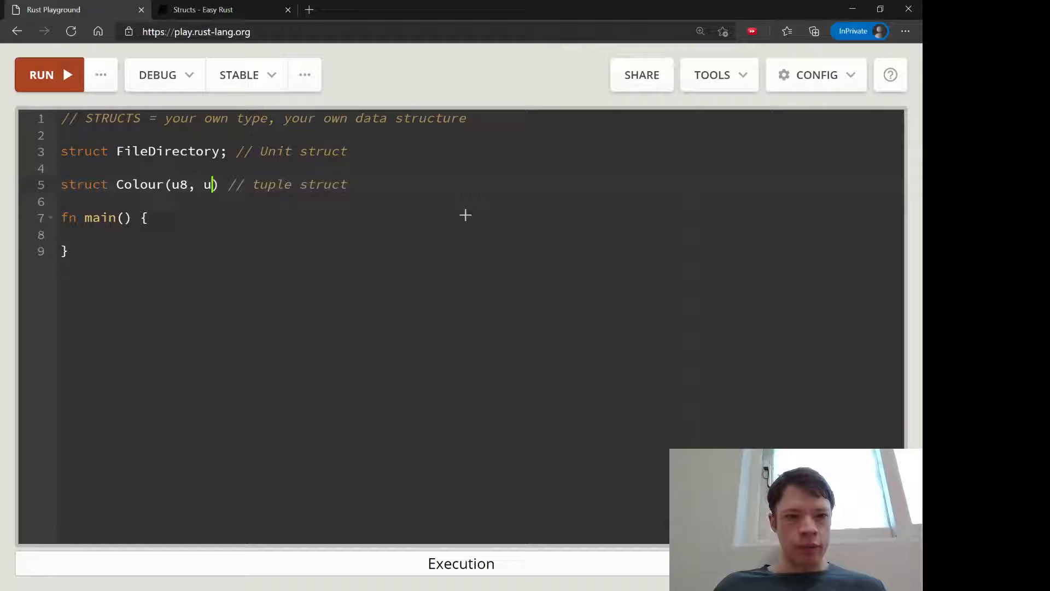
{"action": "type", "text": "8, u8"}
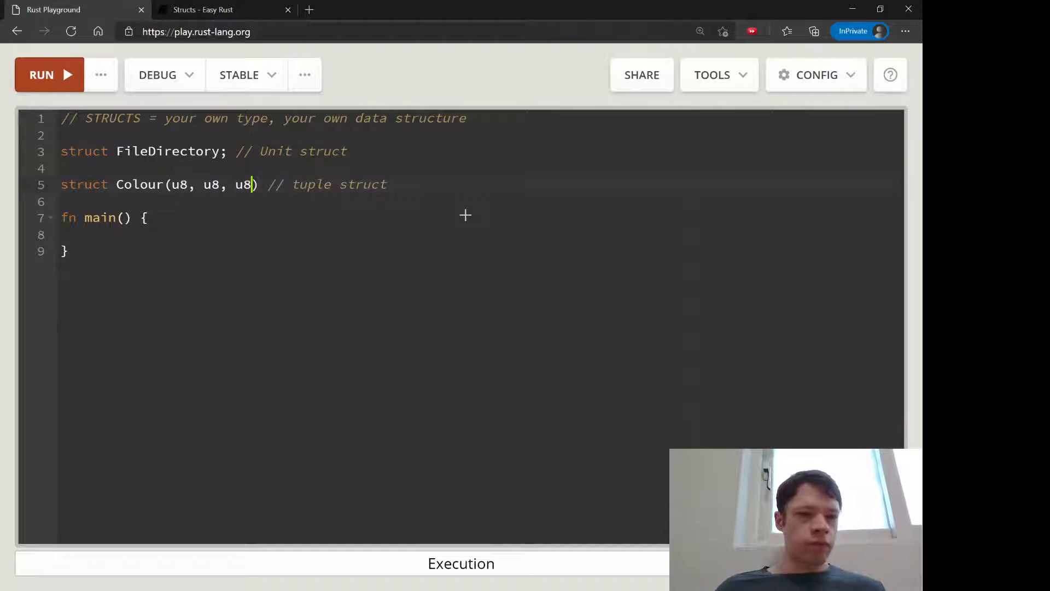
{"action": "type", "text": ";"}
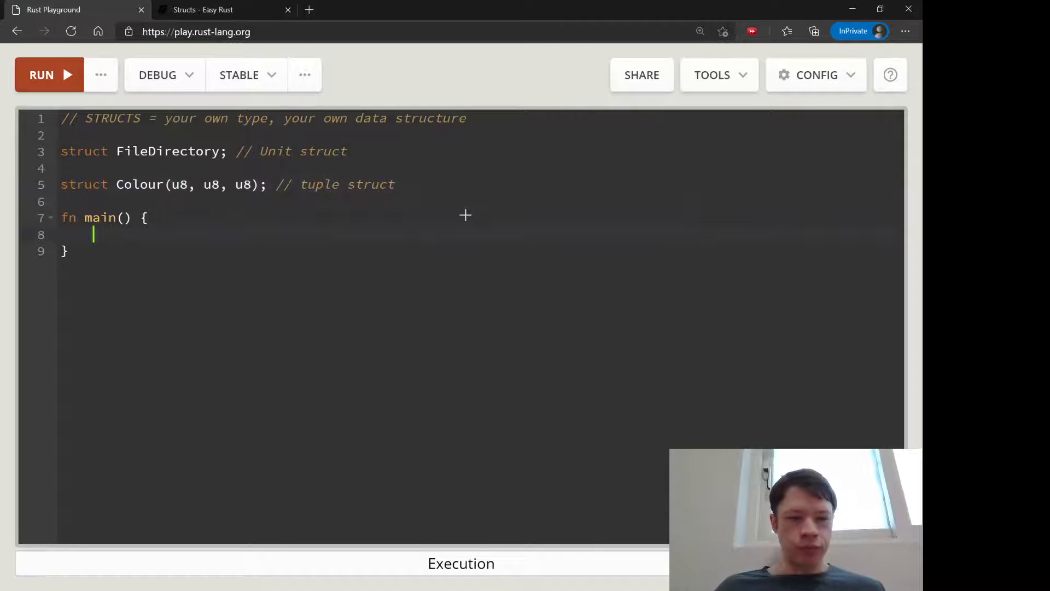
In main, bind my_directory to FileDirectory and some_colours to Colour(50, 60, 0).
{"action": "type", "text": "let"}
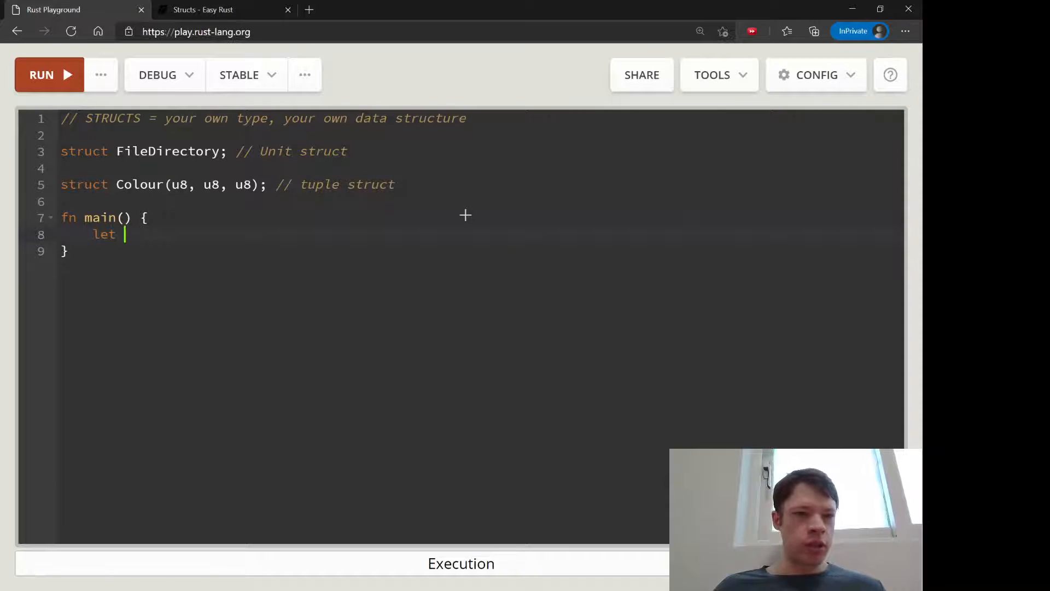
{"action": "type", "text": "my_dire"}
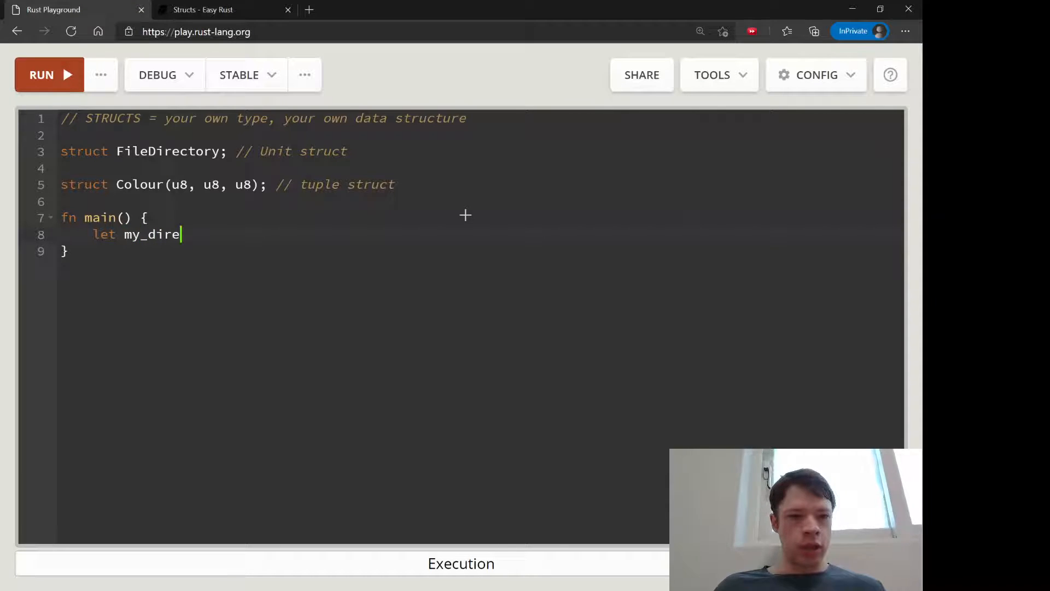
{"action": "type", "text": "ctory = FileDir"}
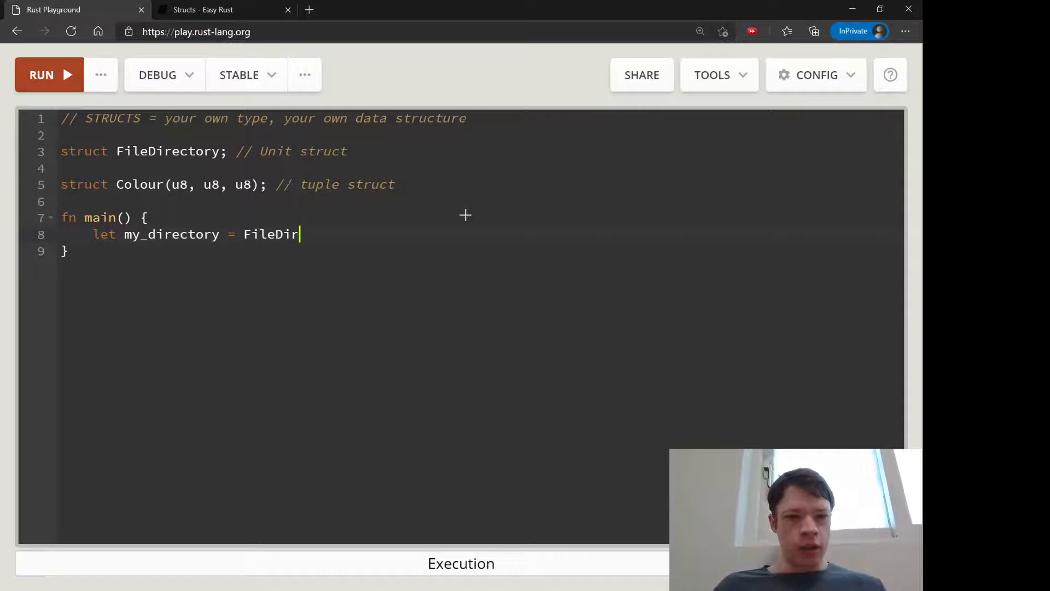
{"action": "type", "text": "ectory;"}
{"action": "type", "text": "let some_colours = Colour("}
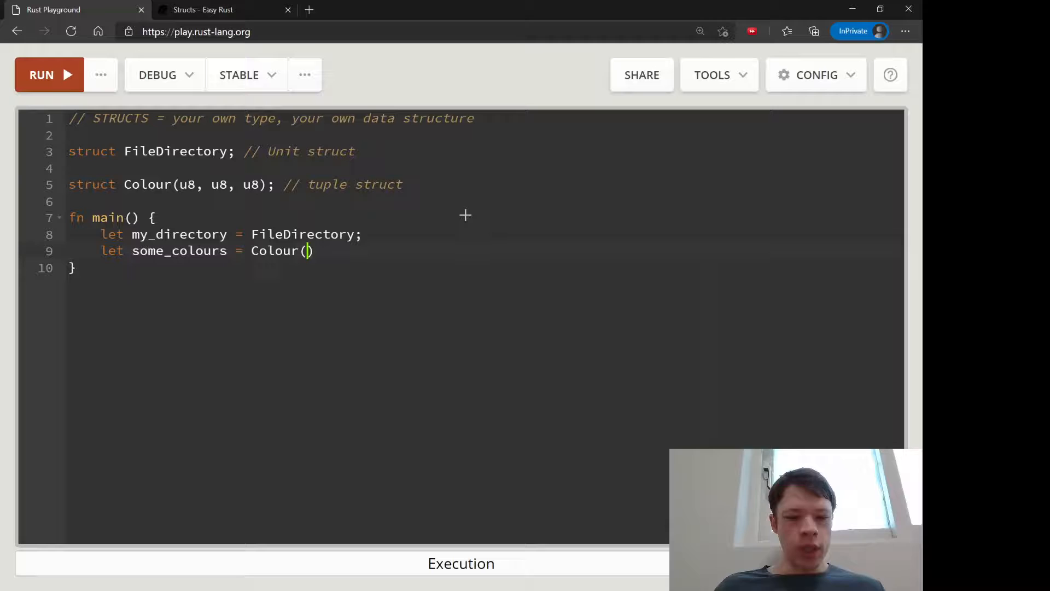
{"action": "type", "text": "50, 60,"}
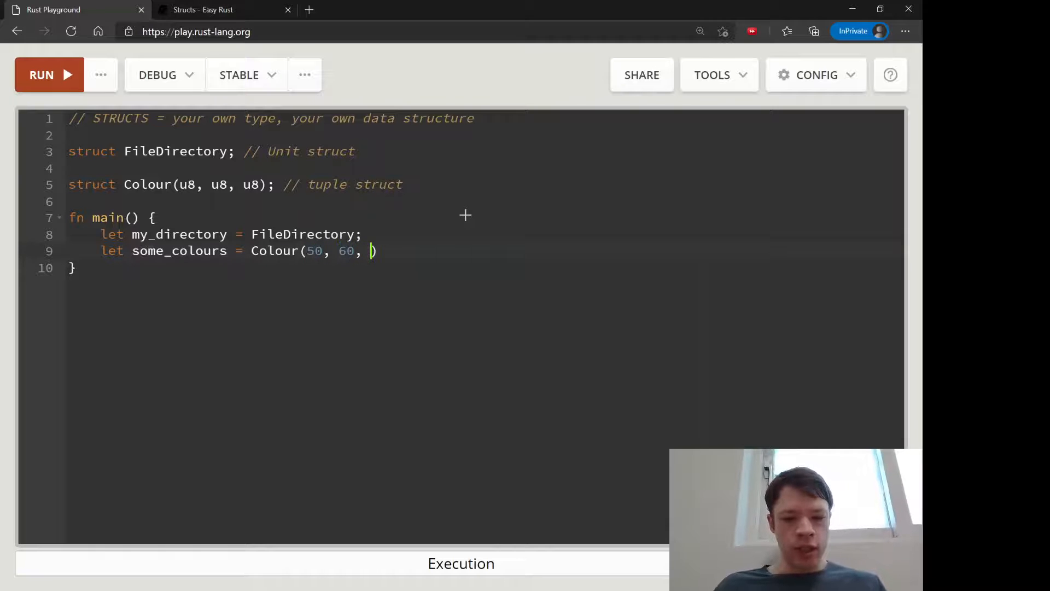
{"action": "type", "text": "0);"}
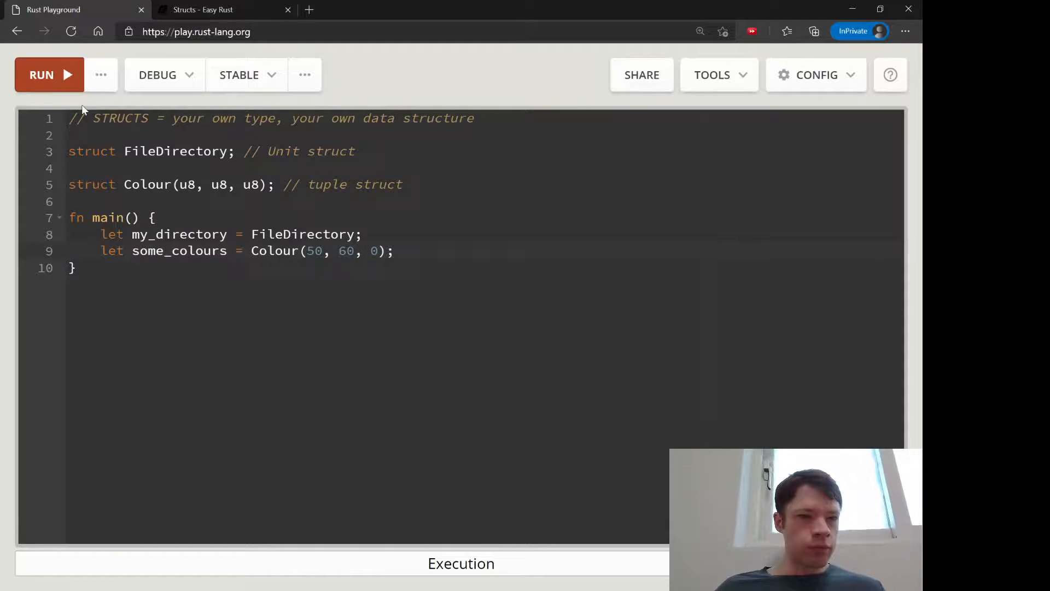
Run the code and review the two unused-variable warnings for my_directory and some_colours.
{"action": "left_click", "coordinate": [41, 75]}
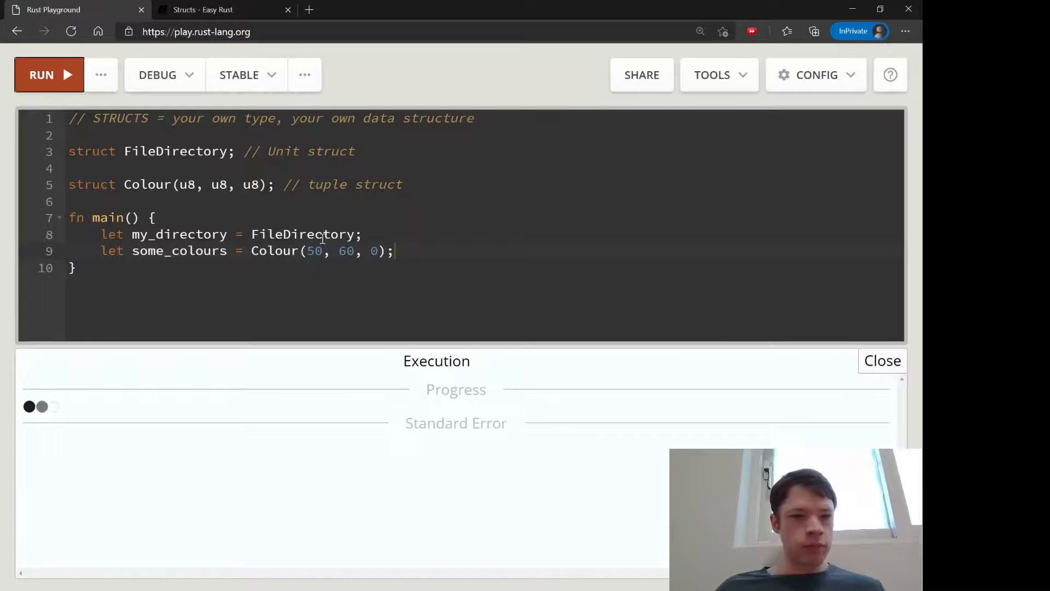
{"action": "mouse_move", "coordinate": [125, 528]}
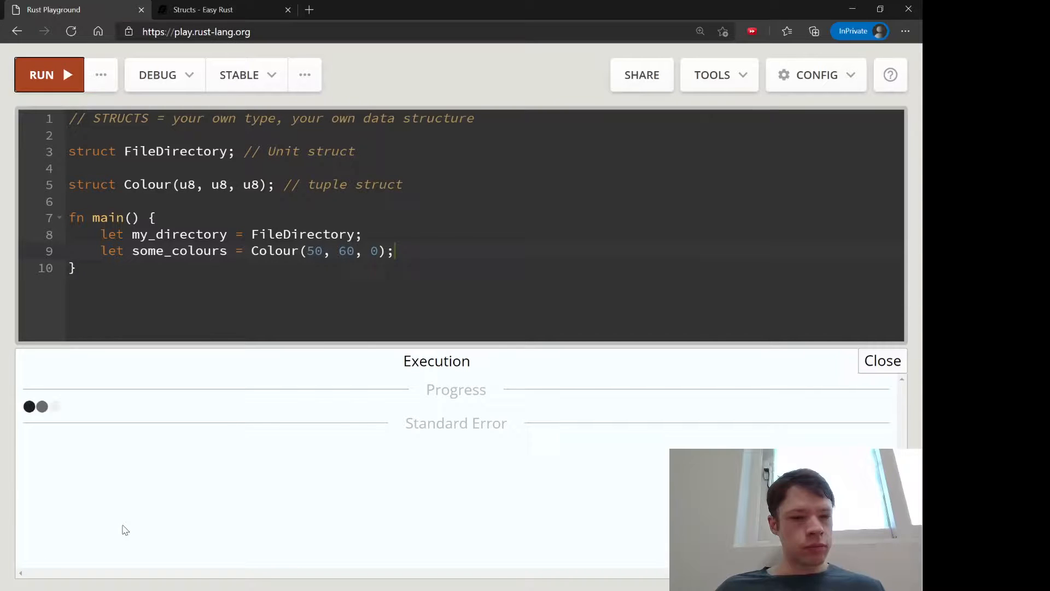
{"action": "left_click", "coordinate": [42, 74]}
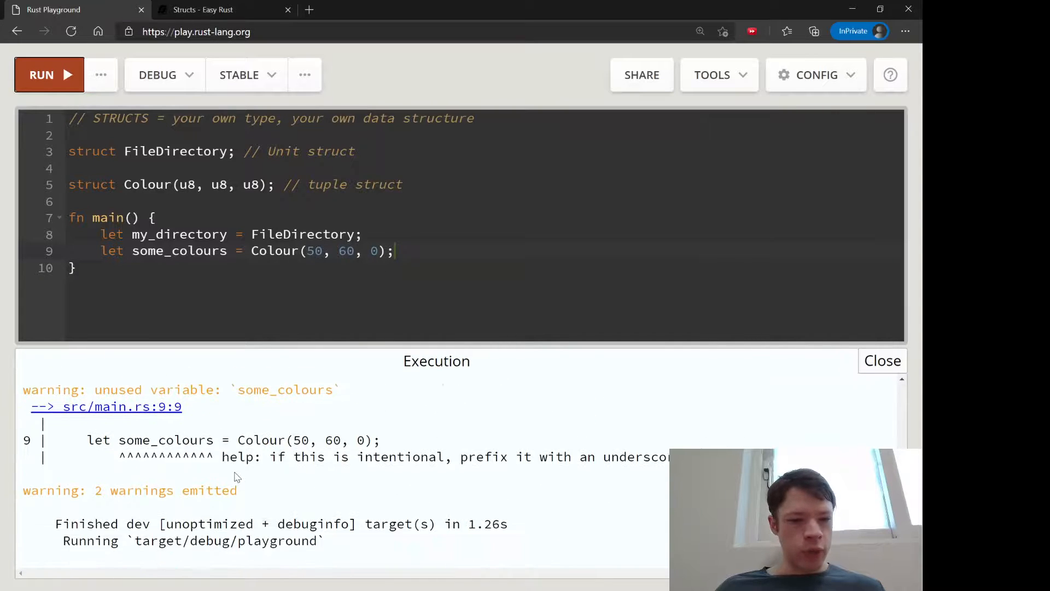
{"action": "scroll", "scroll_direction": "up", "scroll_amount": 3}
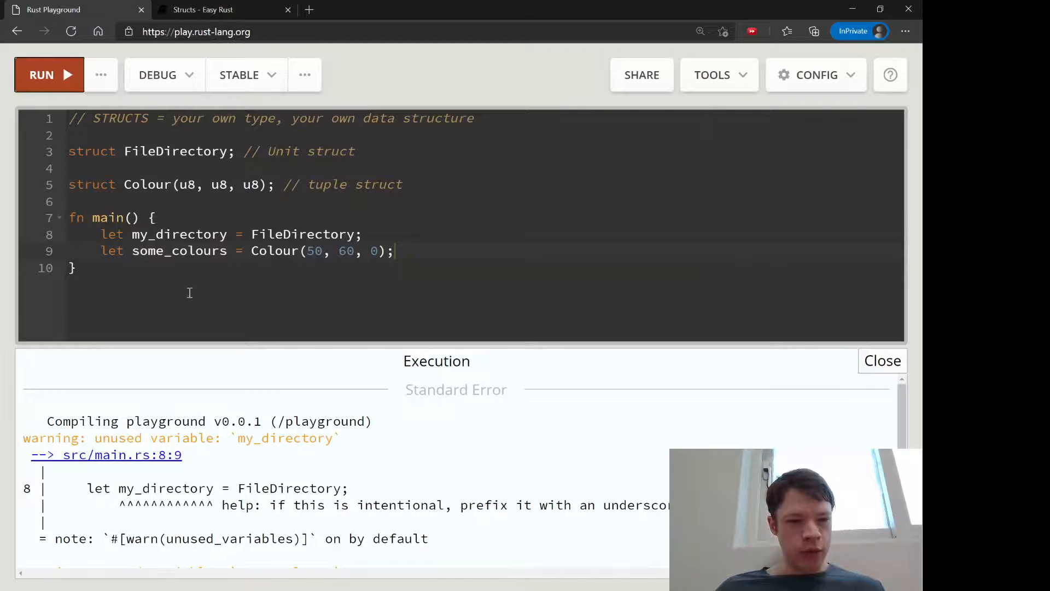
{"action": "scroll", "scroll_direction": "down", "scroll_amount": 3}
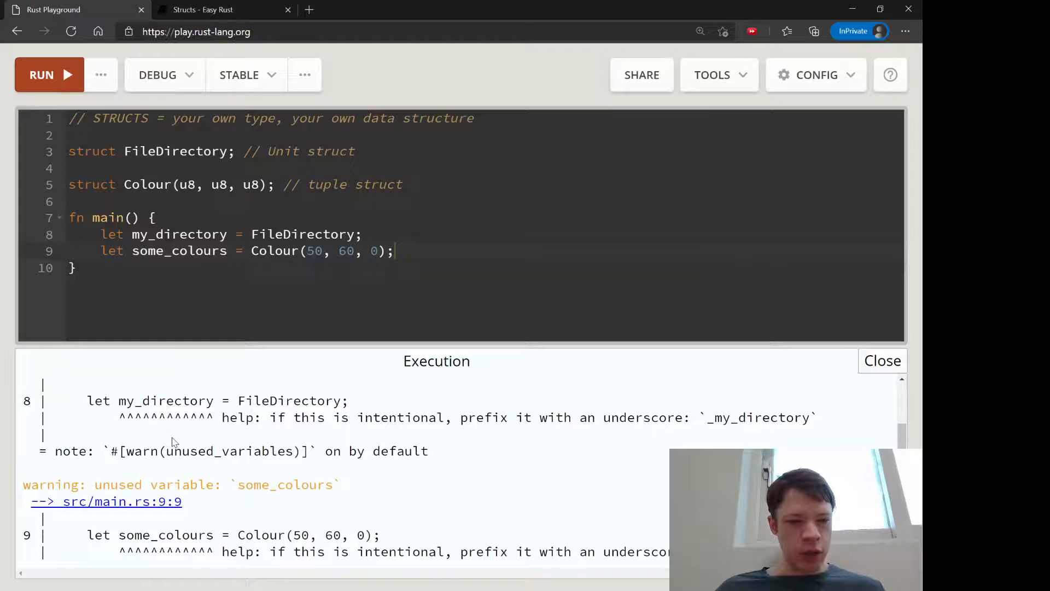
{"action": "scroll", "scroll_direction": "down", "scroll_amount": 3}
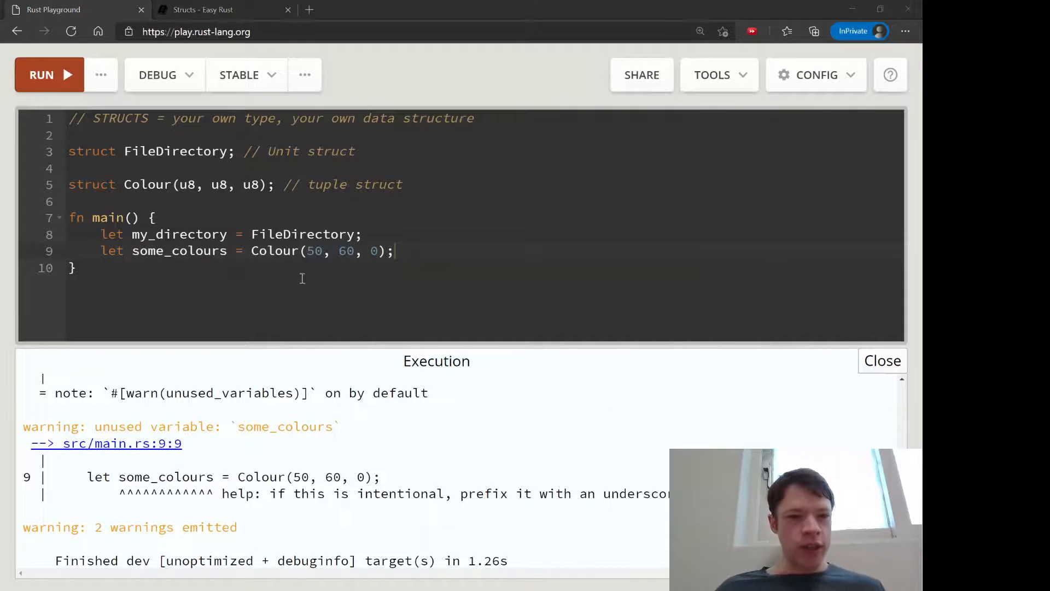
{"action": "mouse_move", "coordinate": [141, 271]}
{"action": "type", "text": "println!(\""}
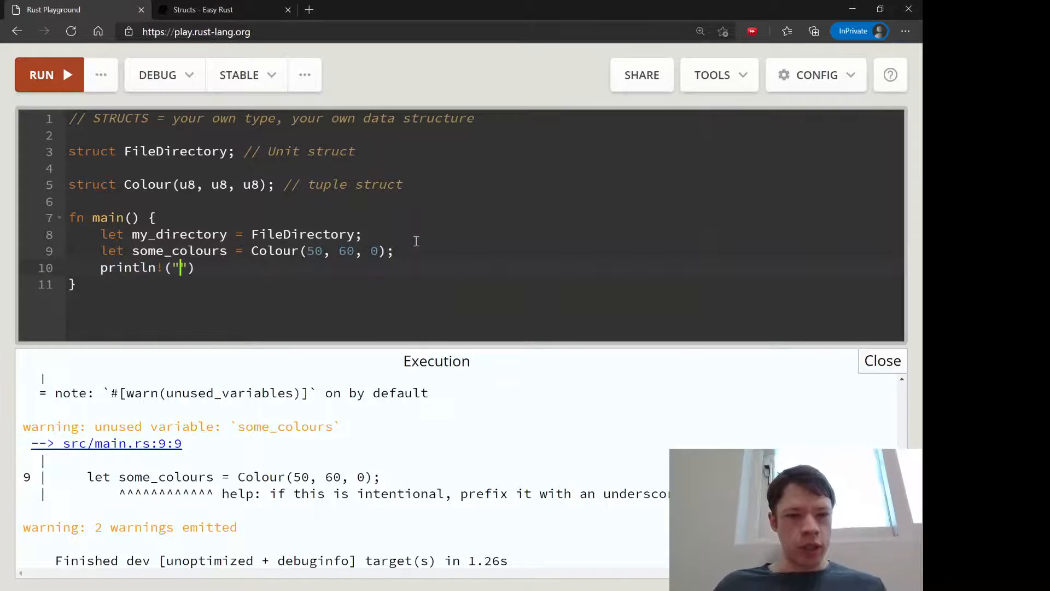
Print "The first colour is: {}" with some_colours.0, giving output 50.
{"action": "type", "text": "T{}"}
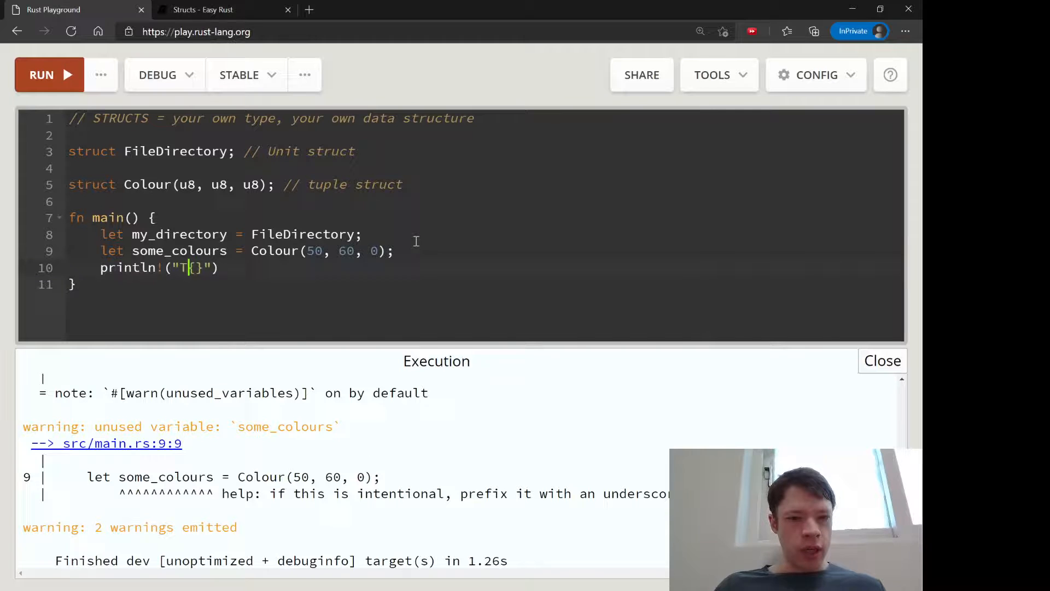
{"action": "type", "text": "he first colour is:"}
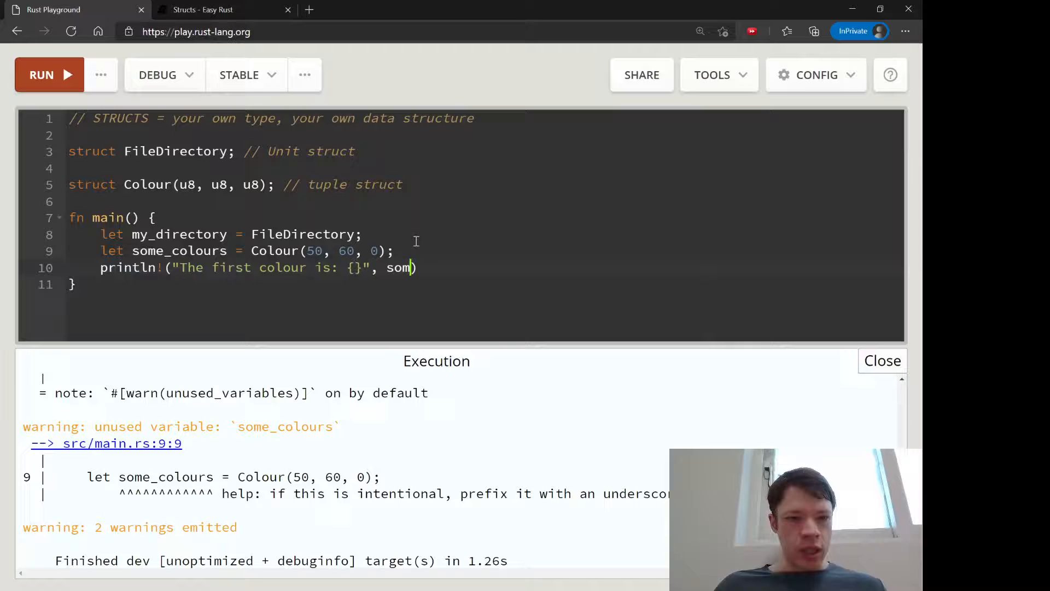
{"action": "type", "text": "e_colours.0"}
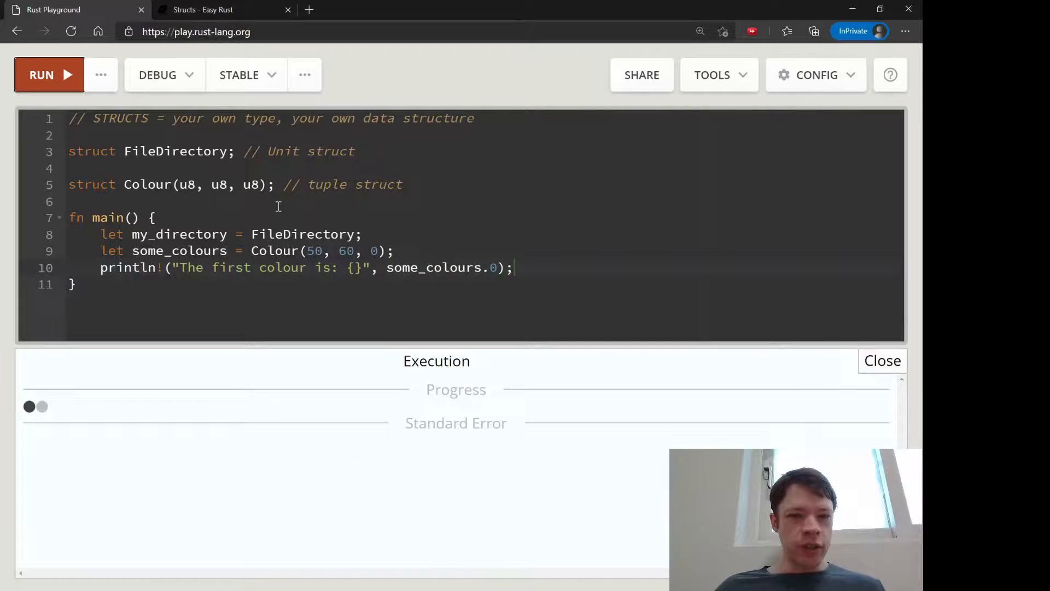
{"action": "left_click", "coordinate": [48, 74]}
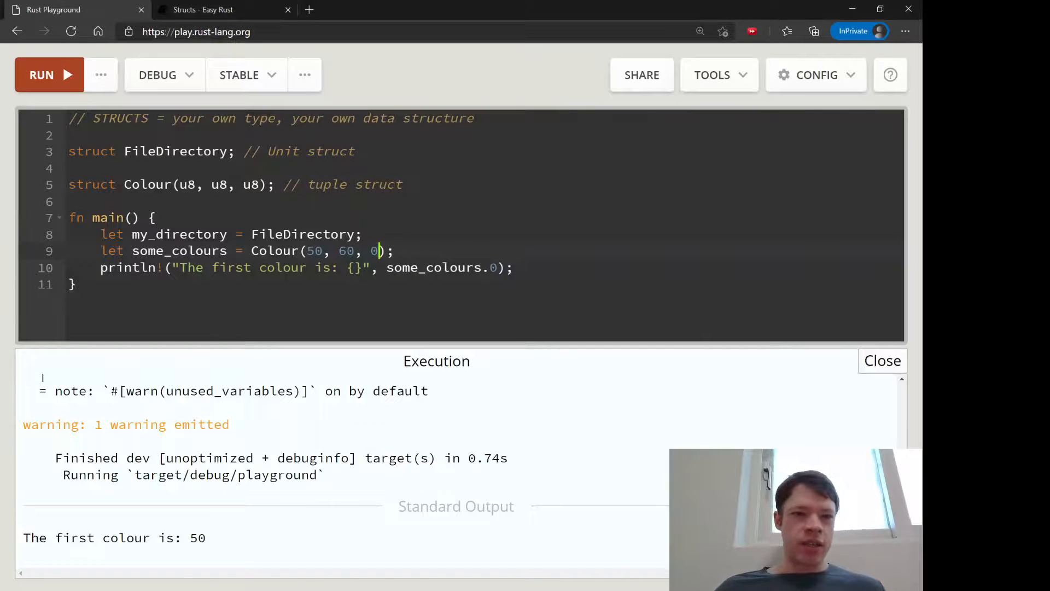
Add a // named struct comment and an empty struct SizeAndColour { } above main.
{"action": "type", "text": "na"}
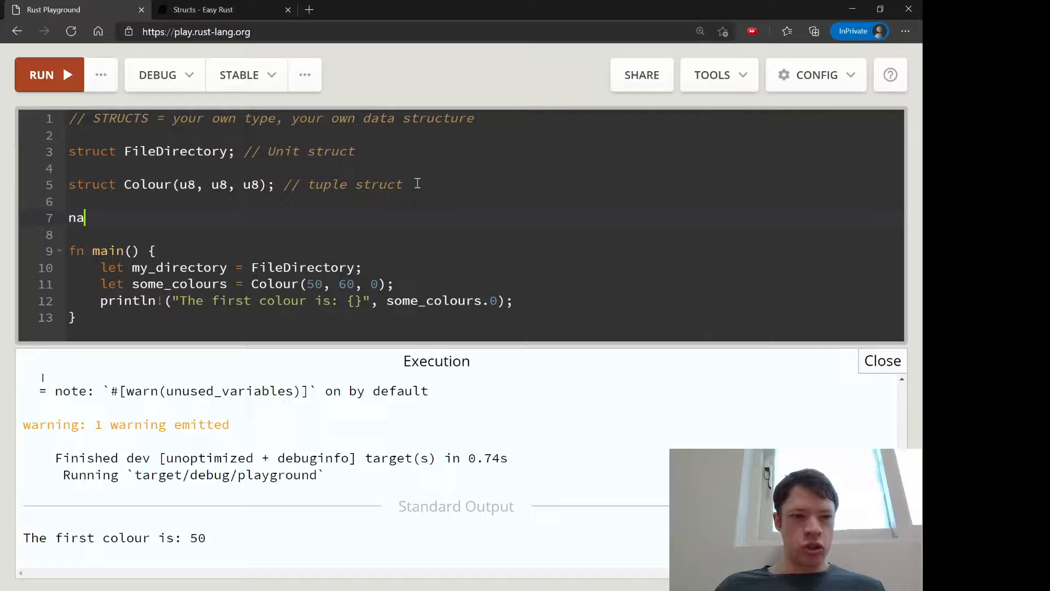
{"action": "type", "text": "med struct"}
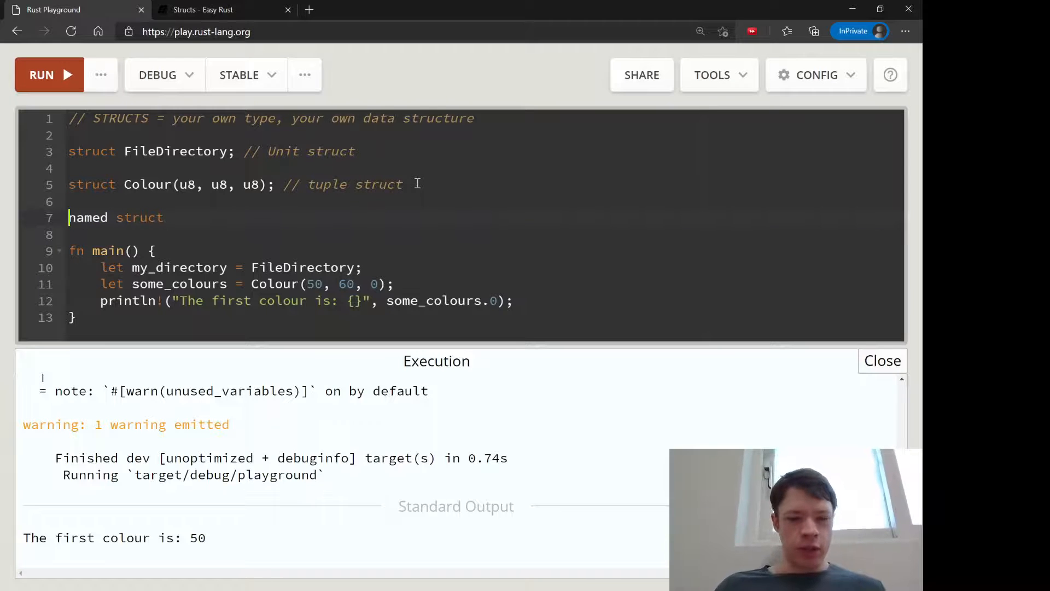
{"action": "type", "text": "//"}
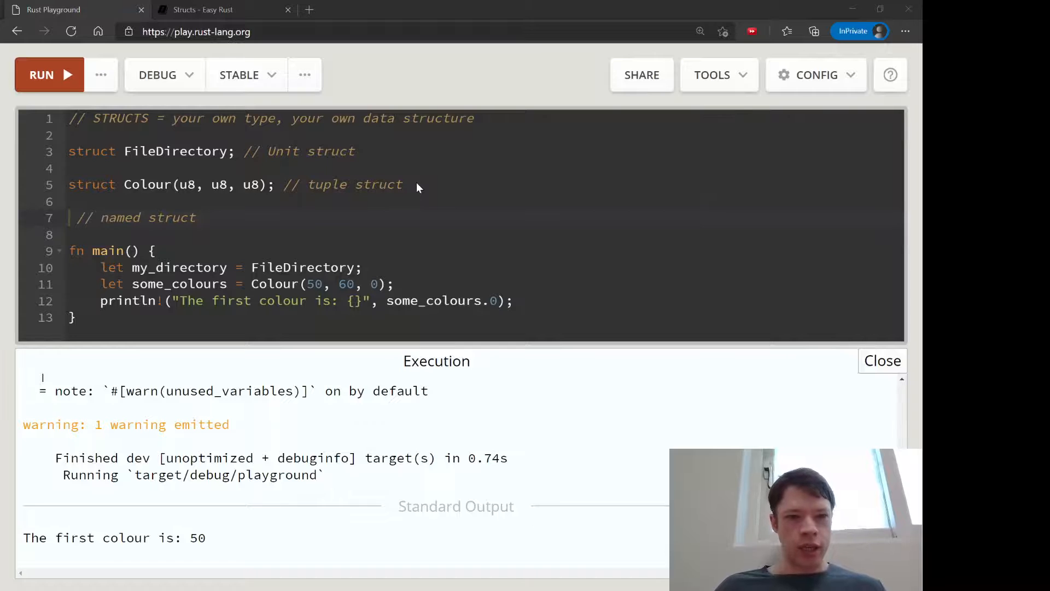
{"action": "type", "text": "st"}
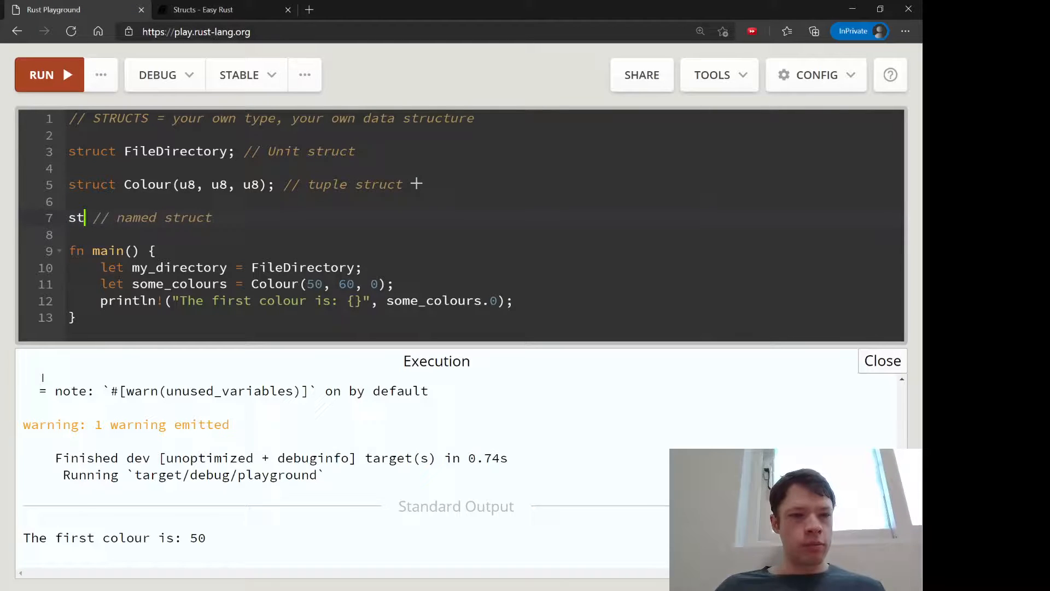
{"action": "type", "text": "ruct S"}
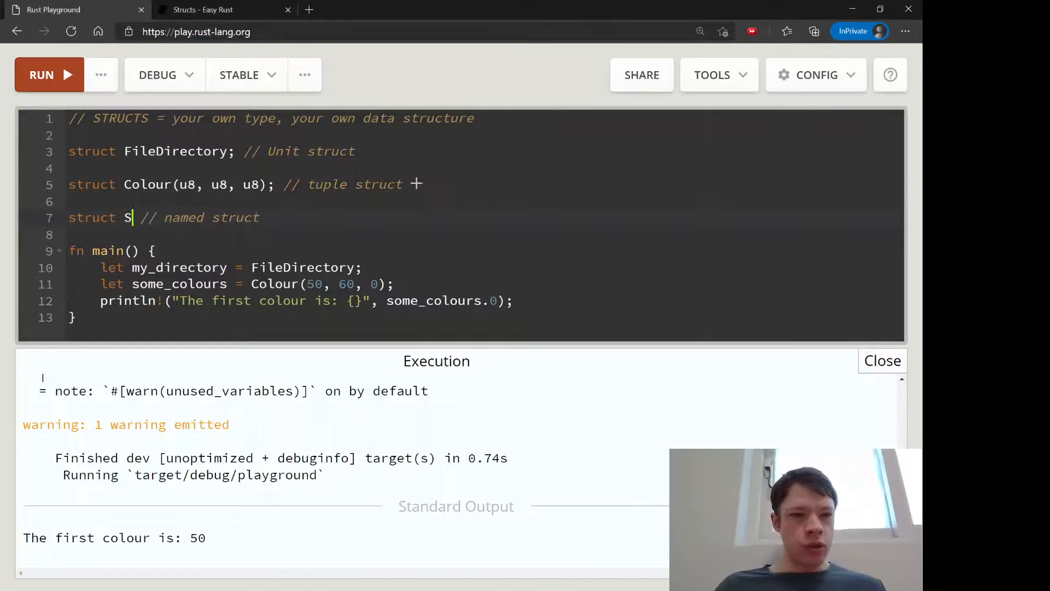
{"action": "type", "text": "ize"}
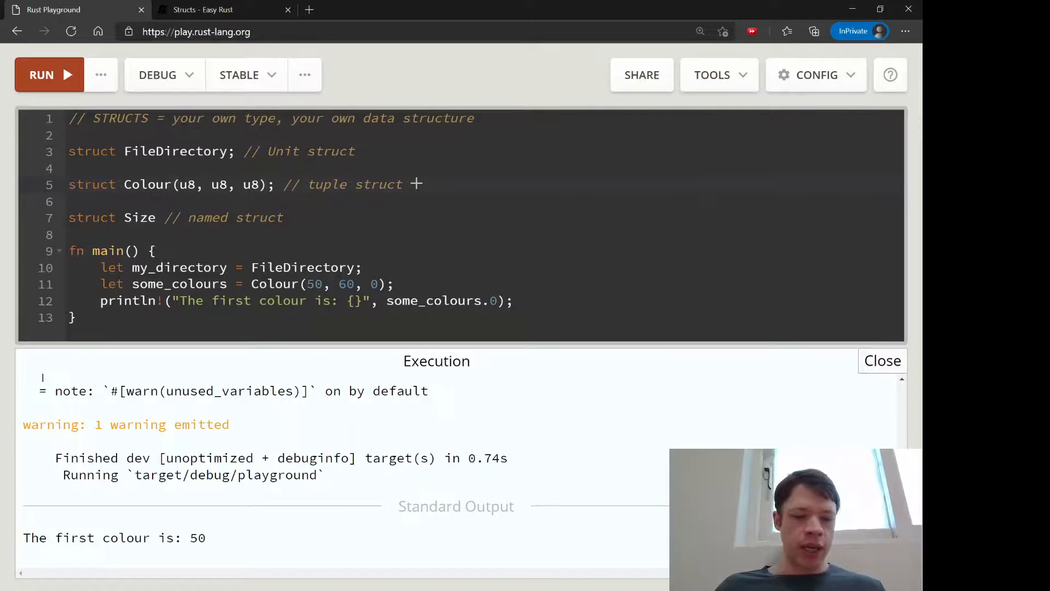
{"action": "type", "text": "first"}
{"action": "type", "text": ")"}
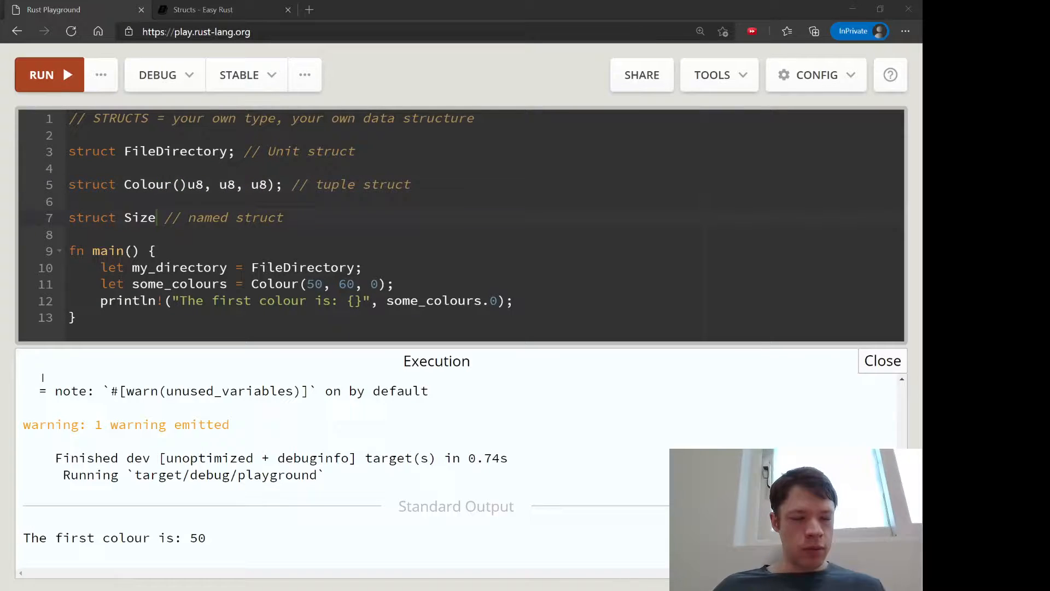
{"action": "type", "text": "{"}
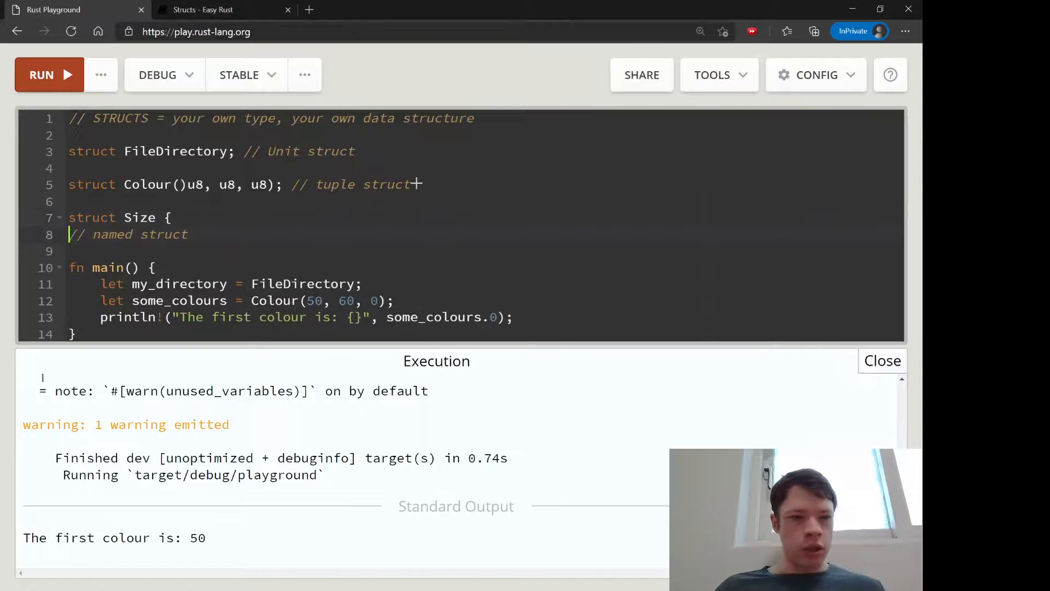
{"action": "type", "text": "}"}
{"action": "left_click", "coordinate": [157, 217]}
{"action": "type", "text": "AndColour"}
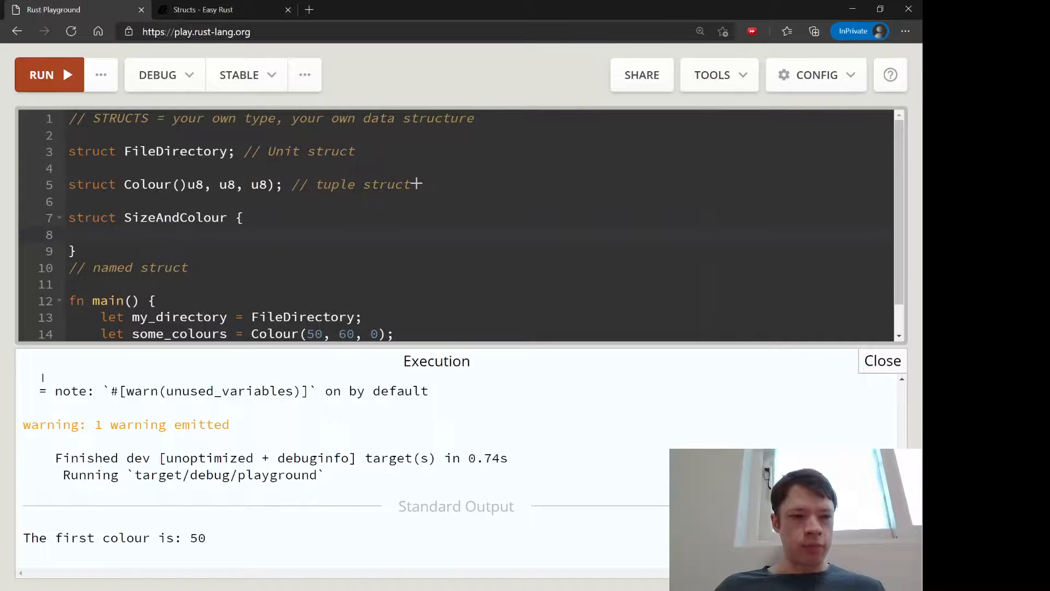
Give SizeAndColour the fields size: u32 and colour: Colour.
{"action": "type", "text": "size"}
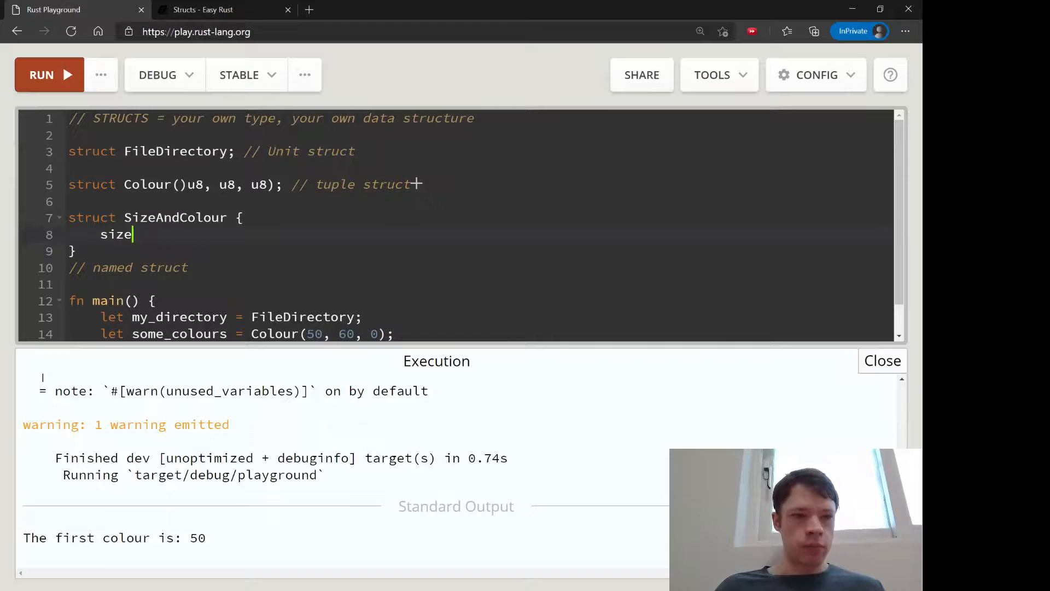
{"action": "type", "text": ":"}
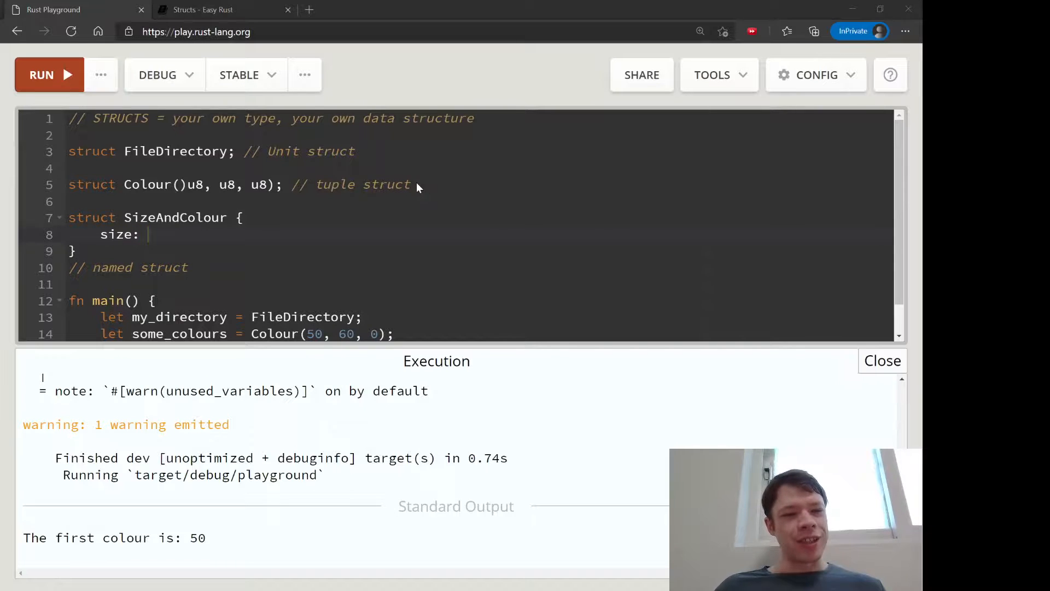
{"action": "type", "text": "u3"}
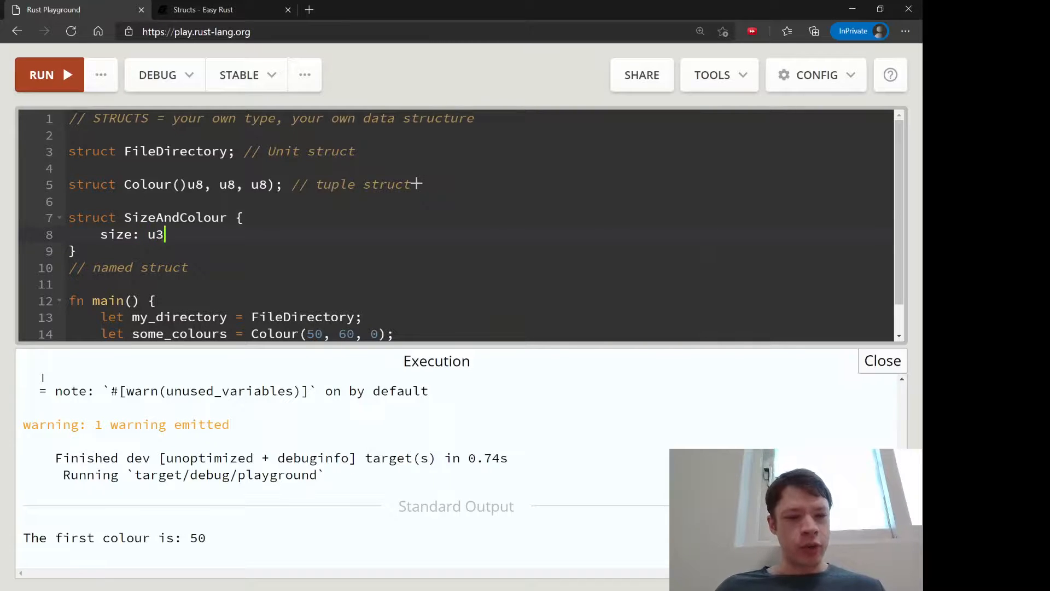
{"action": "type", "text": "2,"}
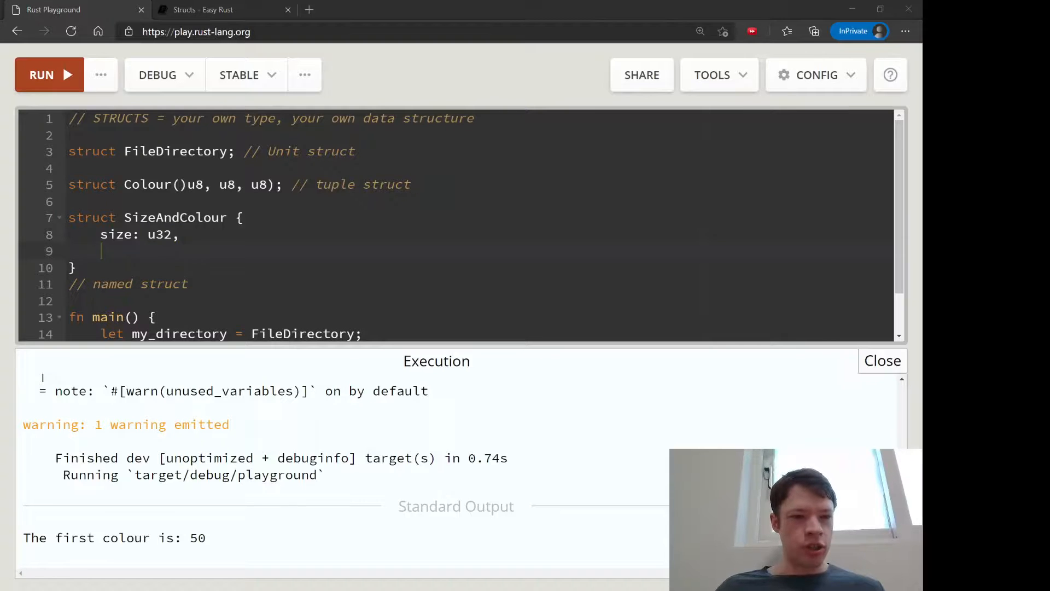
{"action": "type", "text": "colour:"}
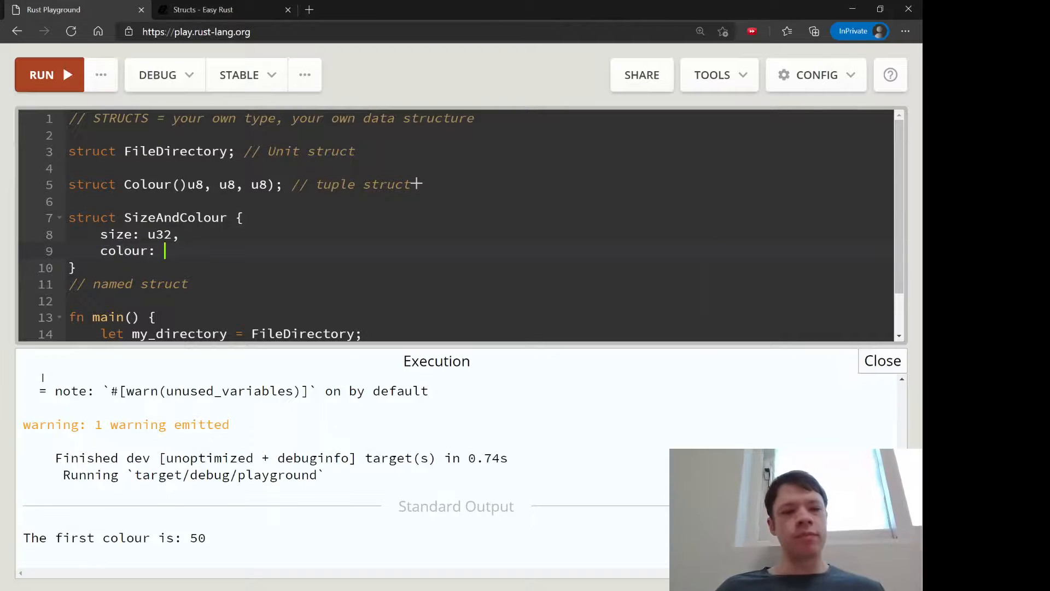
{"action": "type", "text": "Co"}
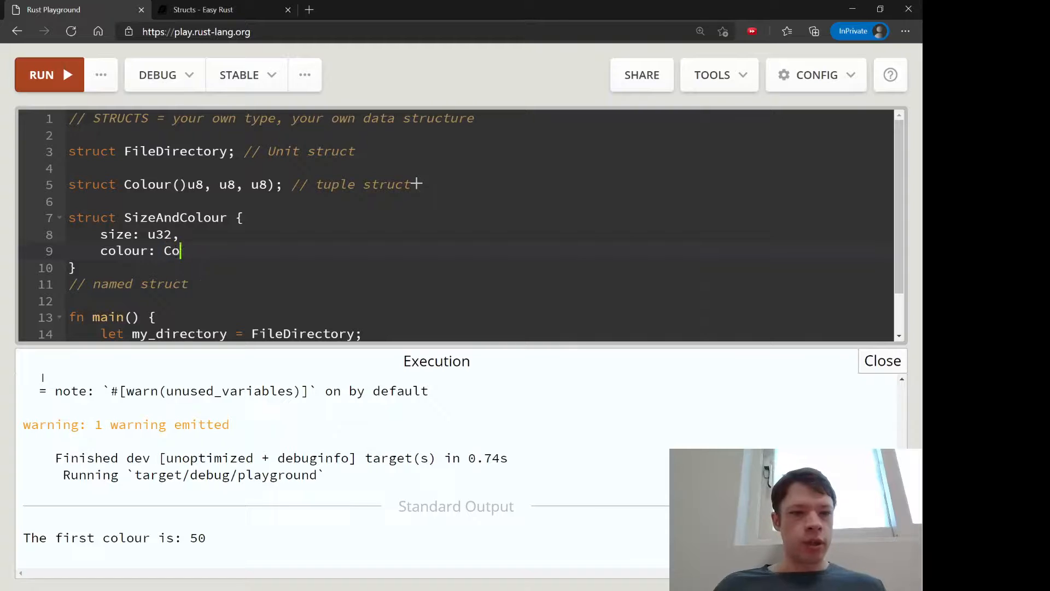
{"action": "type", "text": "lour"}
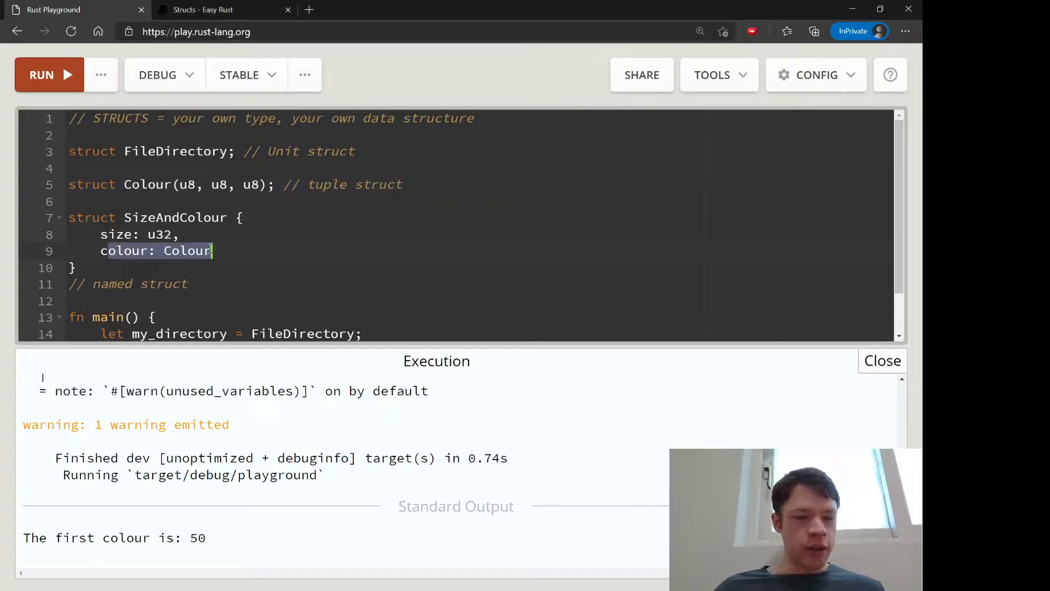
Clear main's old body and bind my_colour to Colour(50, 0, 50).
{"action": "scroll", "scroll_direction": "down", "scroll_amount": 3}
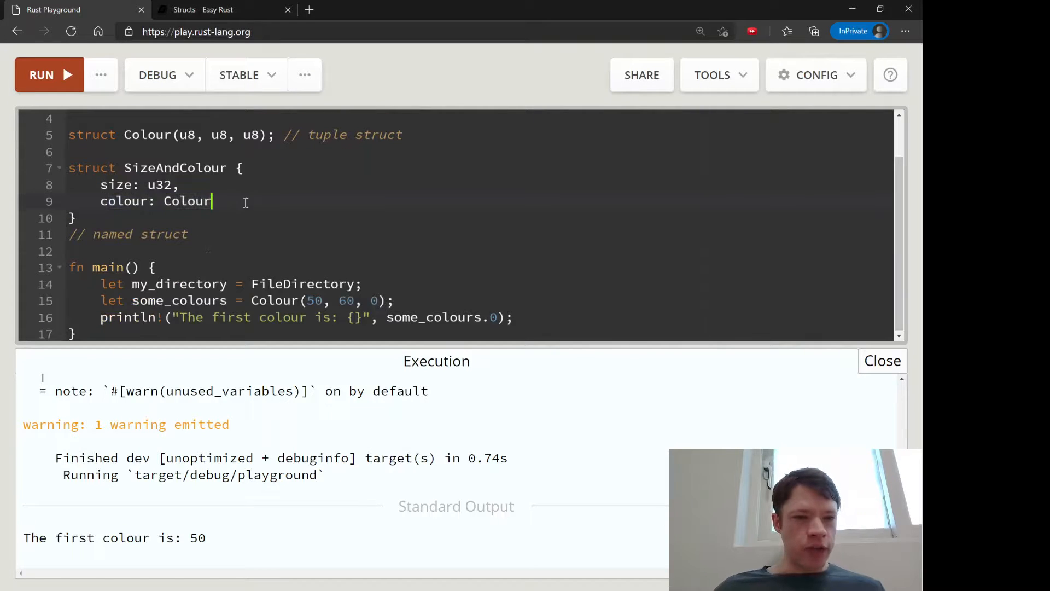
{"action": "mouse_move", "coordinate": [556, 315]}
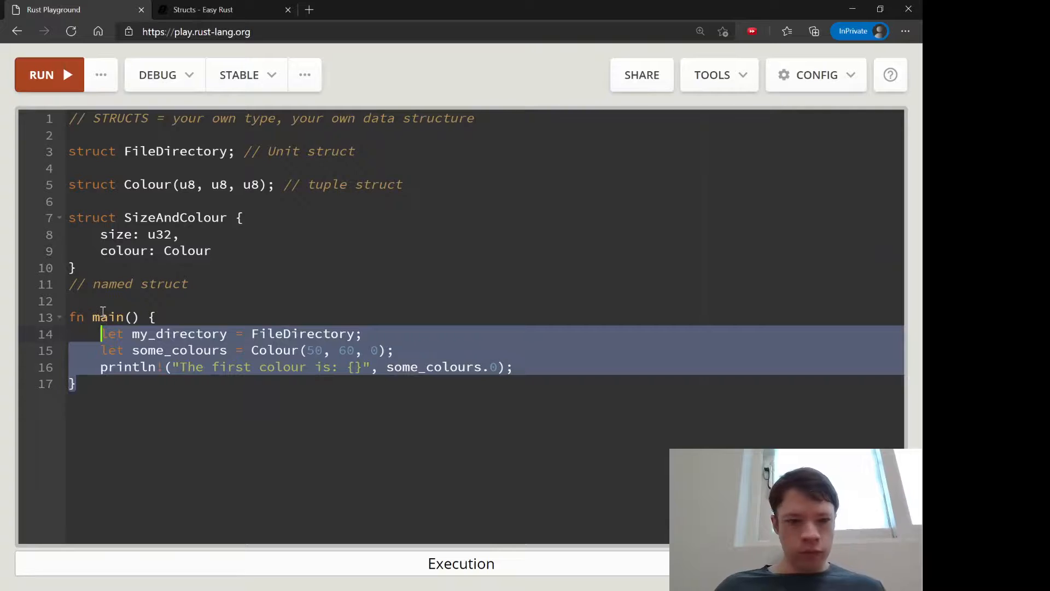
{"action": "key", "text": "Delete"}
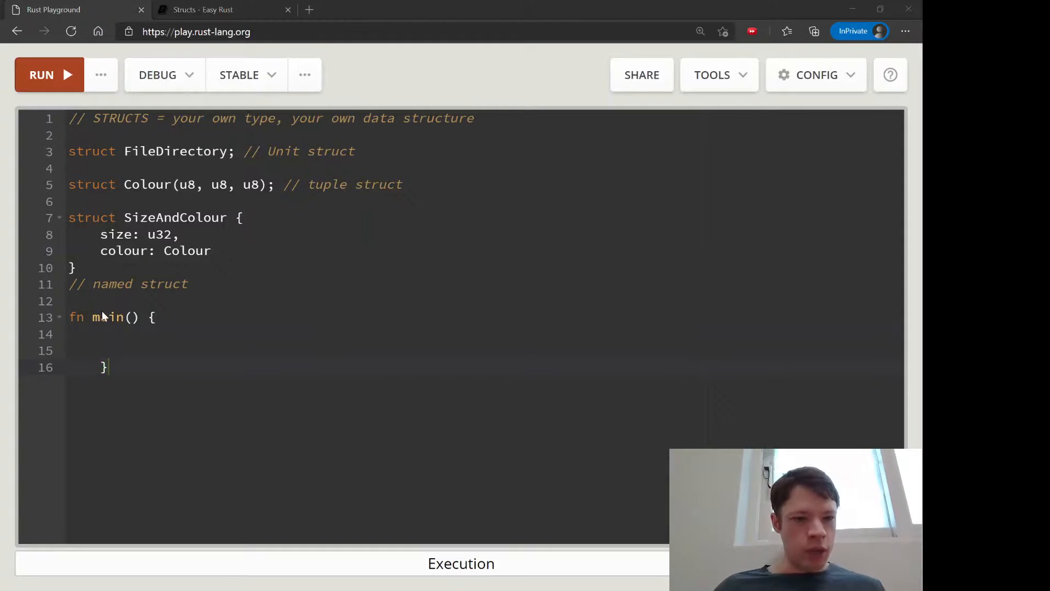
{"action": "type", "text": "let my"}
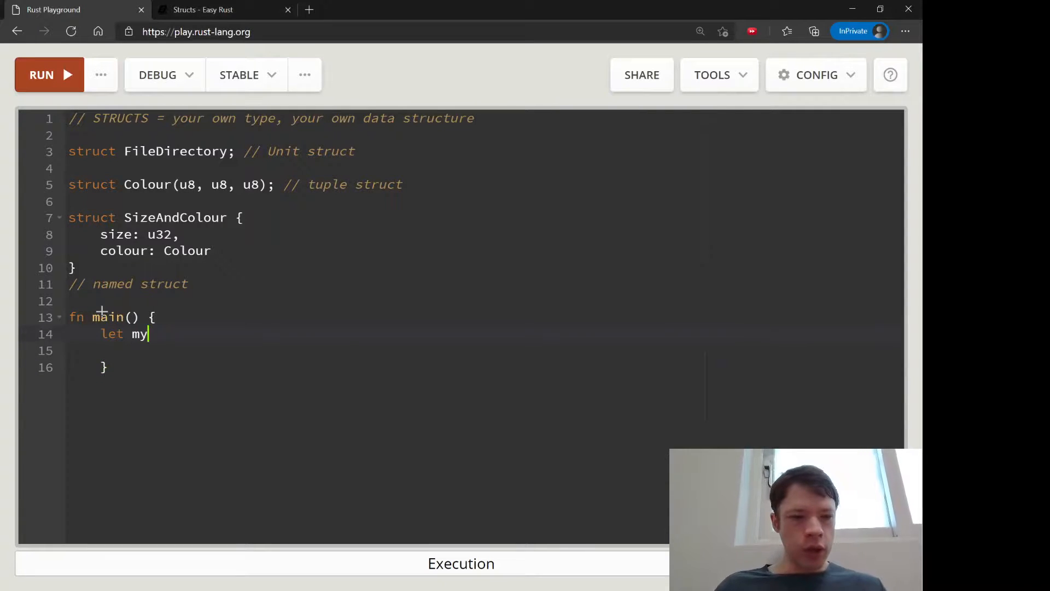
{"action": "type", "text": "_colour ="}
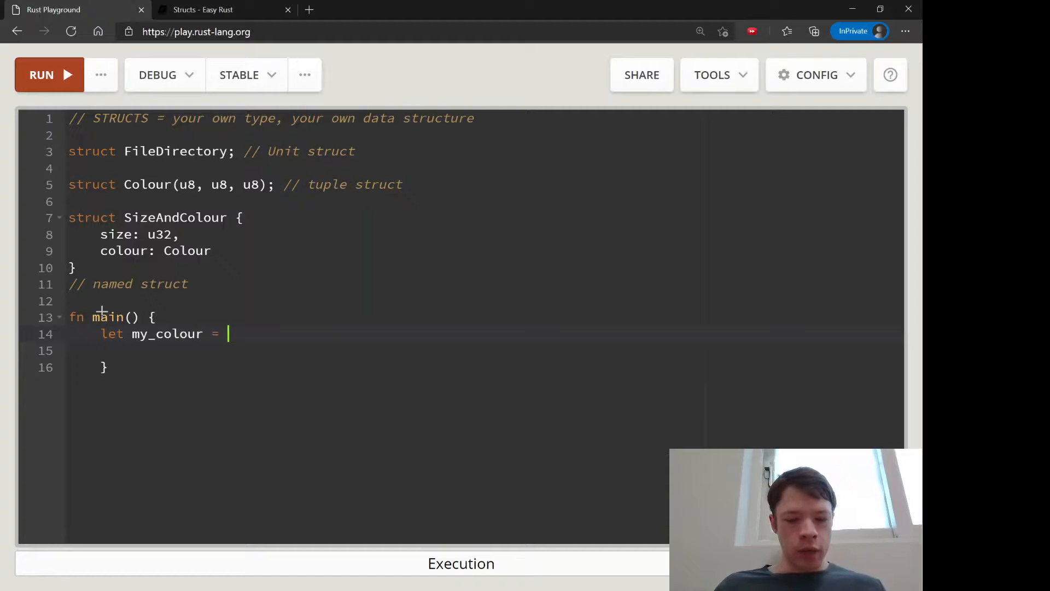
{"action": "type", "text": "Colour()"}
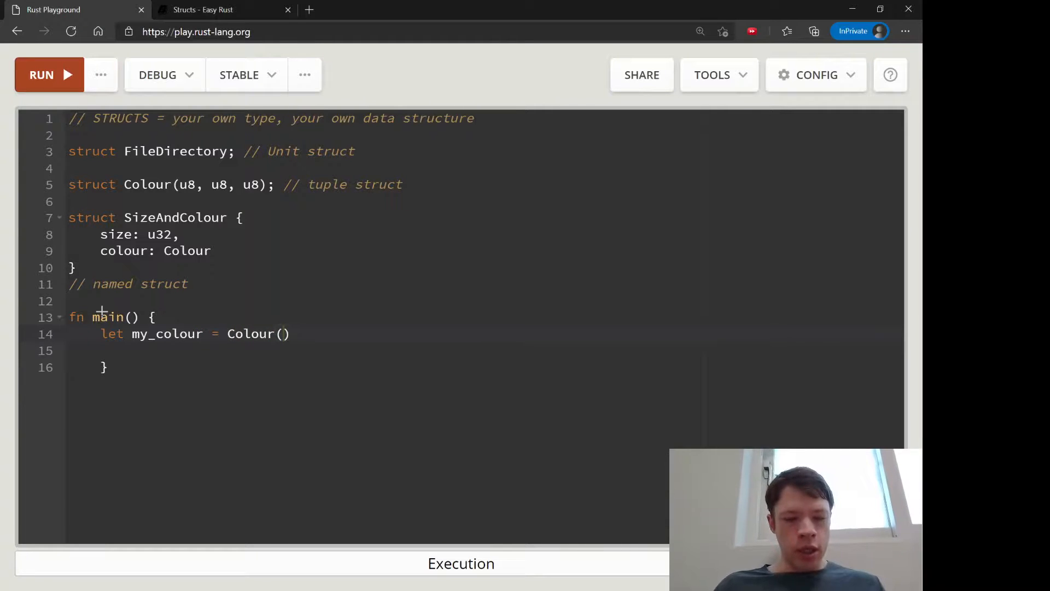
{"action": "type", "text": "50, 0"}
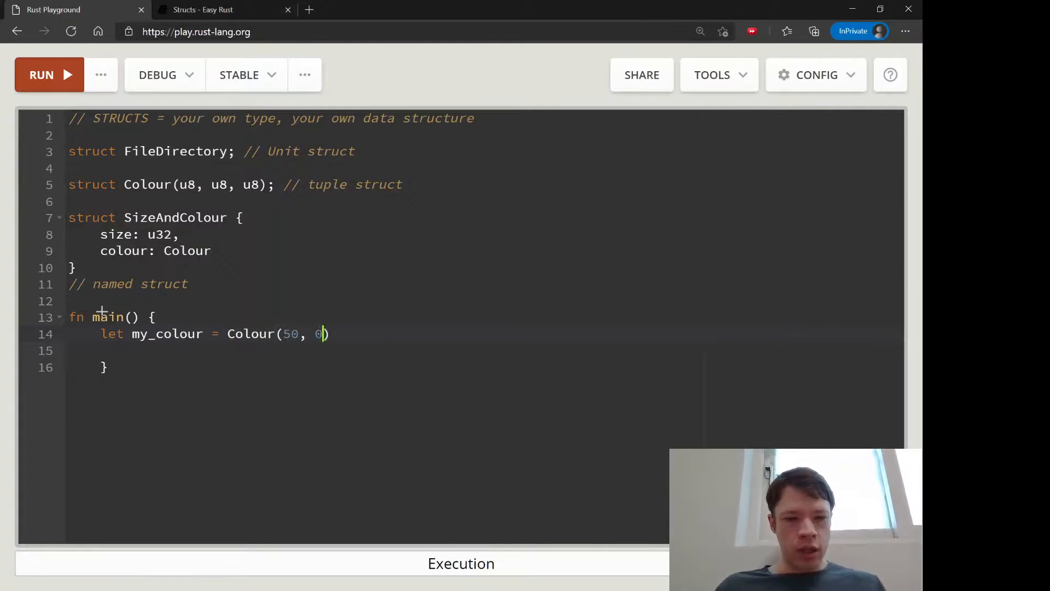
{"action": "type", "text": ", 50);"}
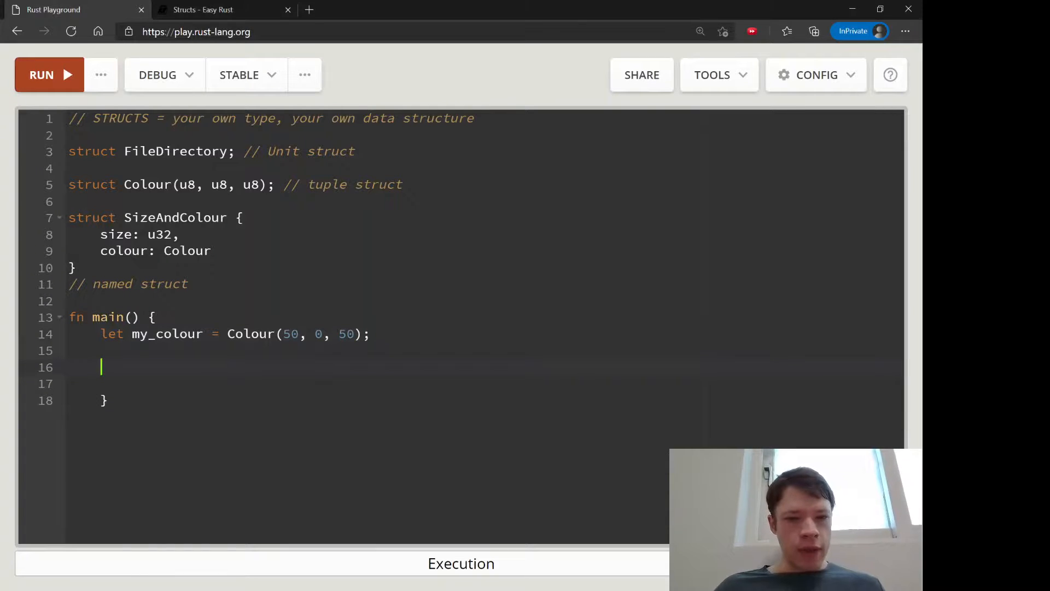
Start a size_and_colour binding to SizeAndColour with an open brace.
{"action": "type", "text": "l"}
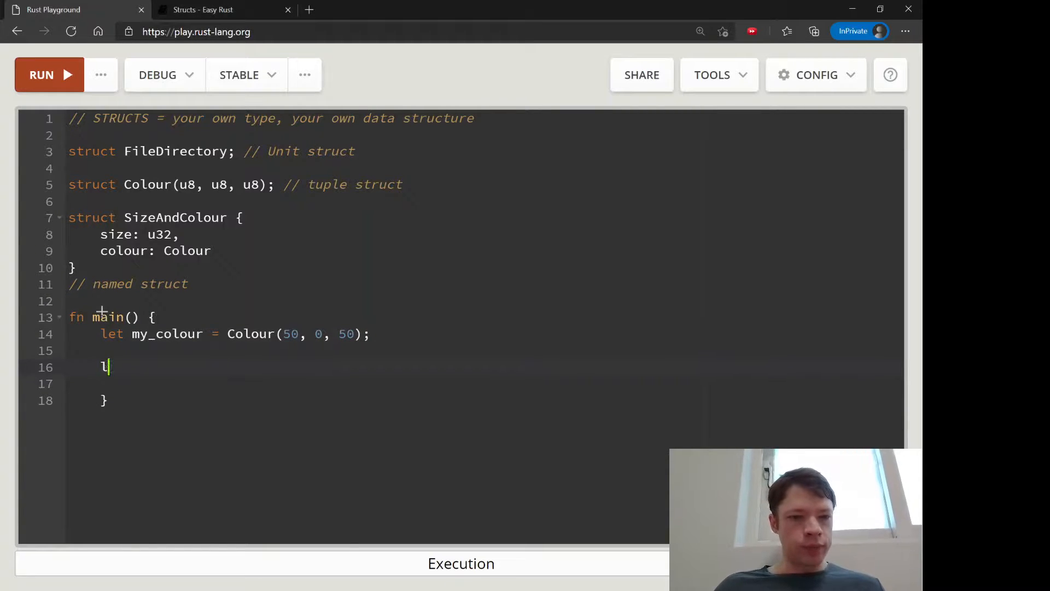
{"action": "type", "text": "et saz"}
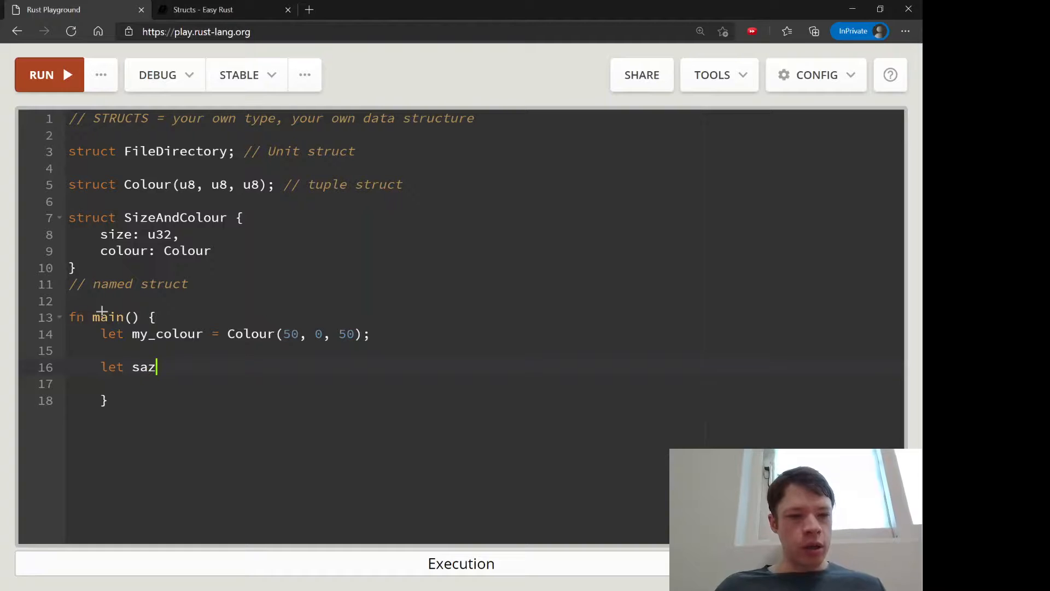
{"action": "type", "text": "ize_and_colour ="}
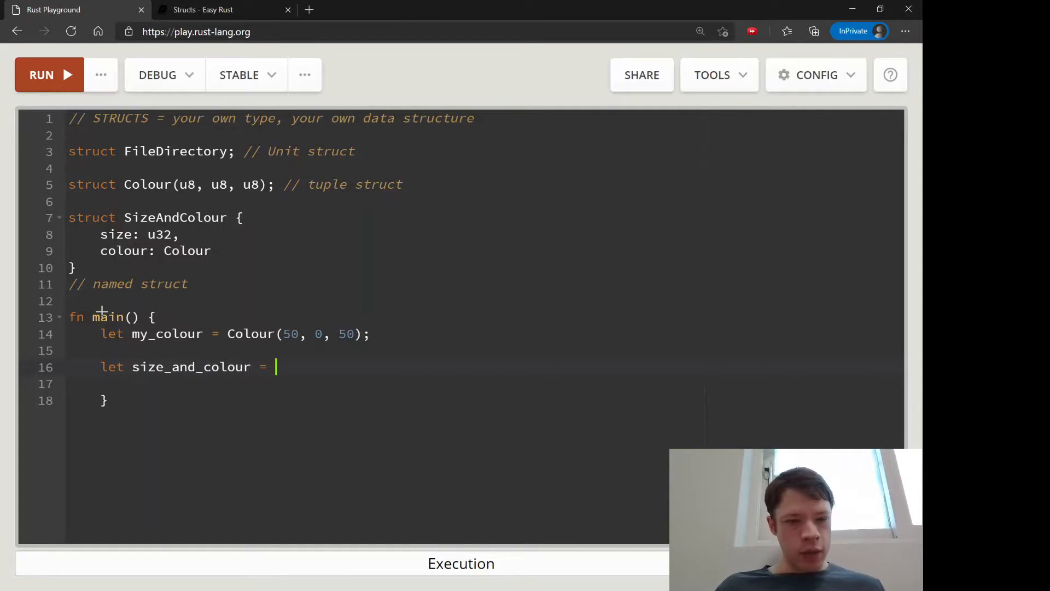
{"action": "type", "text": "SizeAndColour"}
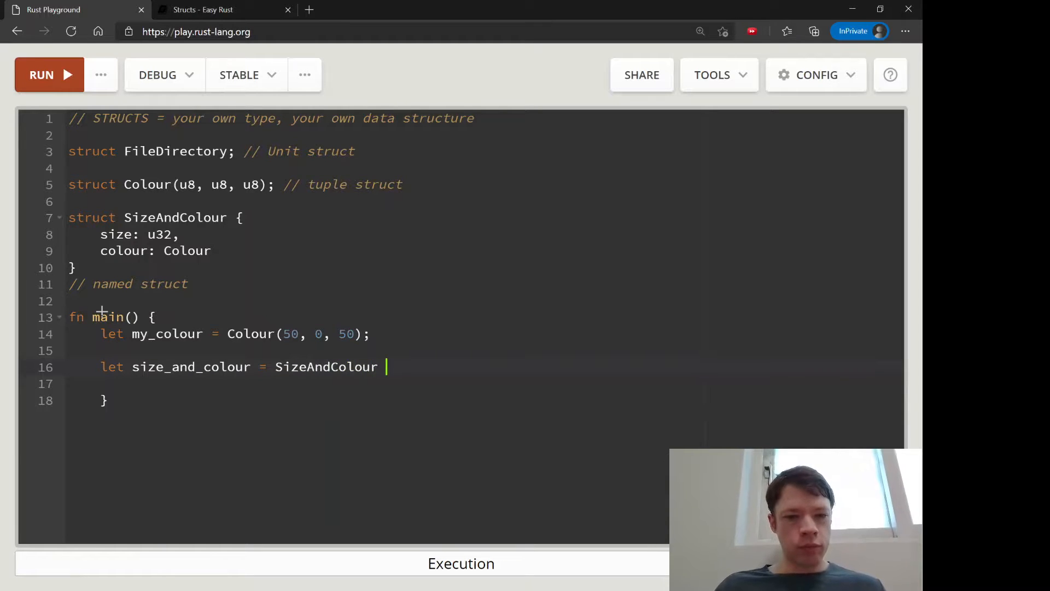
{"action": "type", "text": "{"}
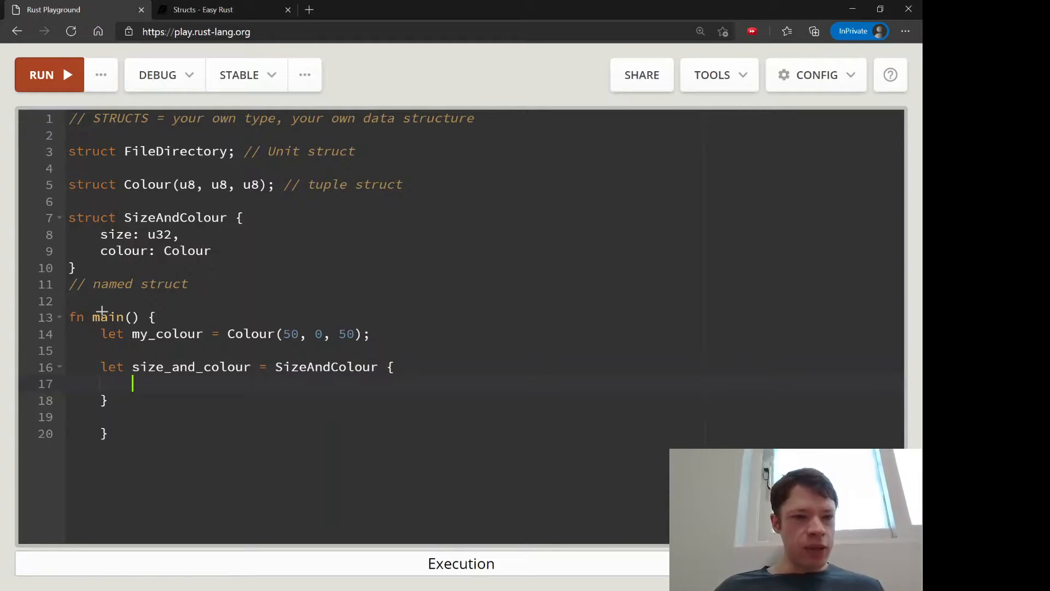
Fill size_and_colour with size: 150 and colour: my_colour, ending with a semicolon.
{"action": "left_click", "coordinate": [243, 217]}
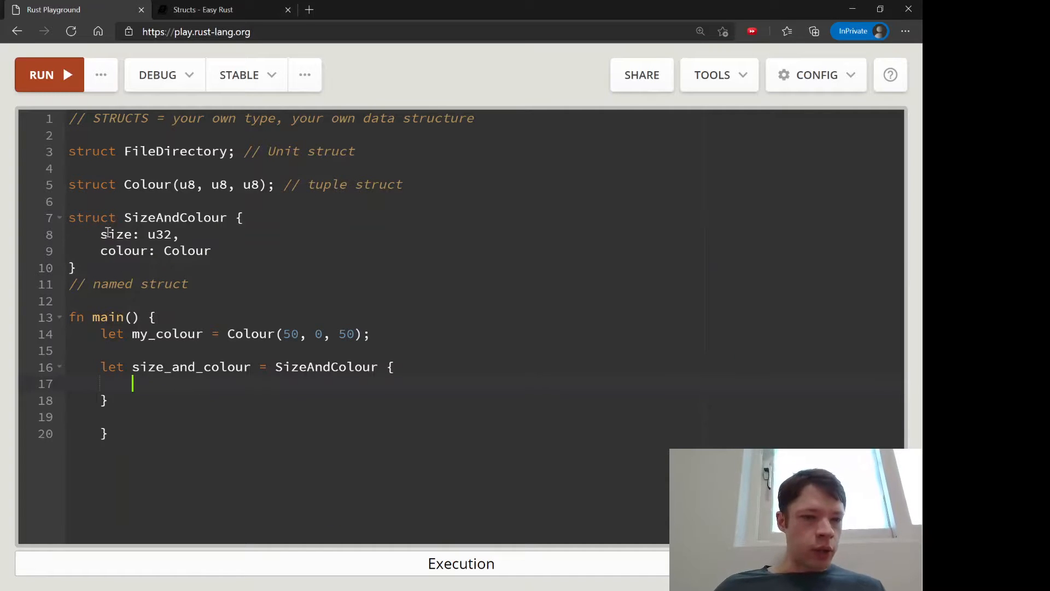
{"action": "double_click", "coordinate": [124, 250]}
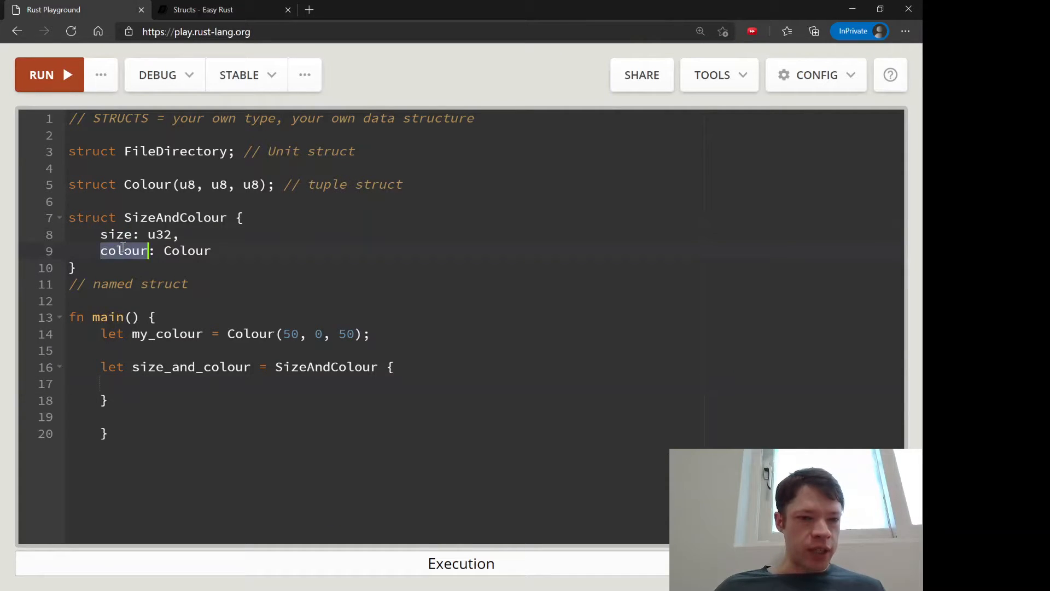
{"action": "type", "text": "size"}
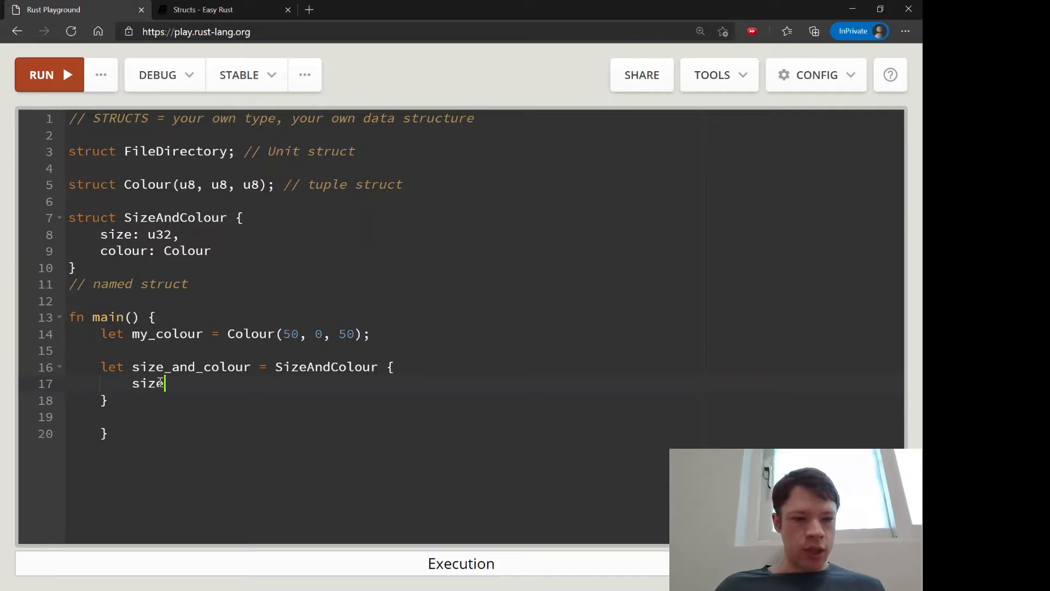
{"action": "type", "text": ": 150,"}
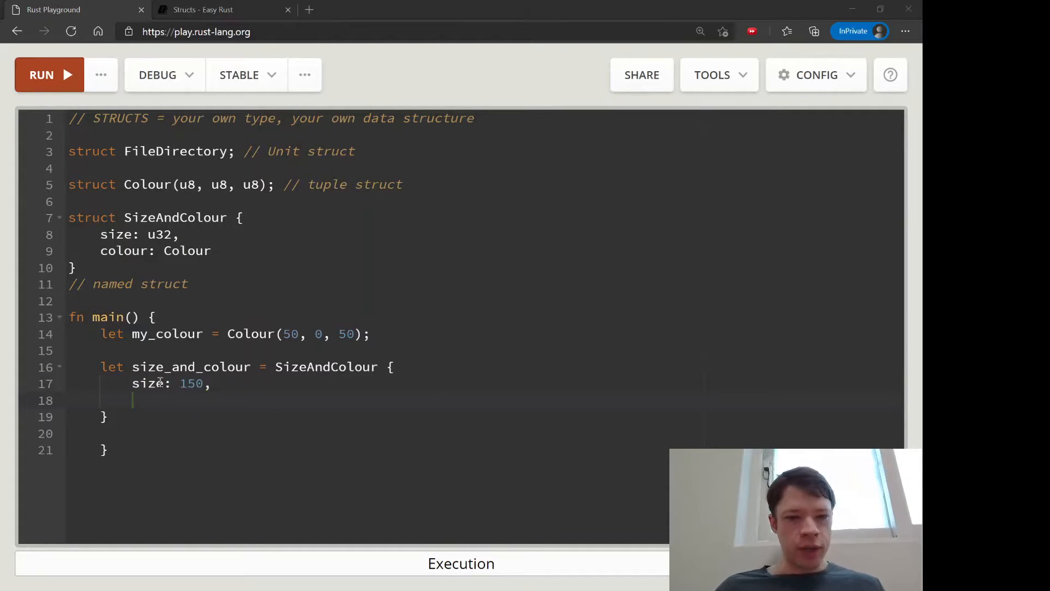
{"action": "type", "text": "colour:"}
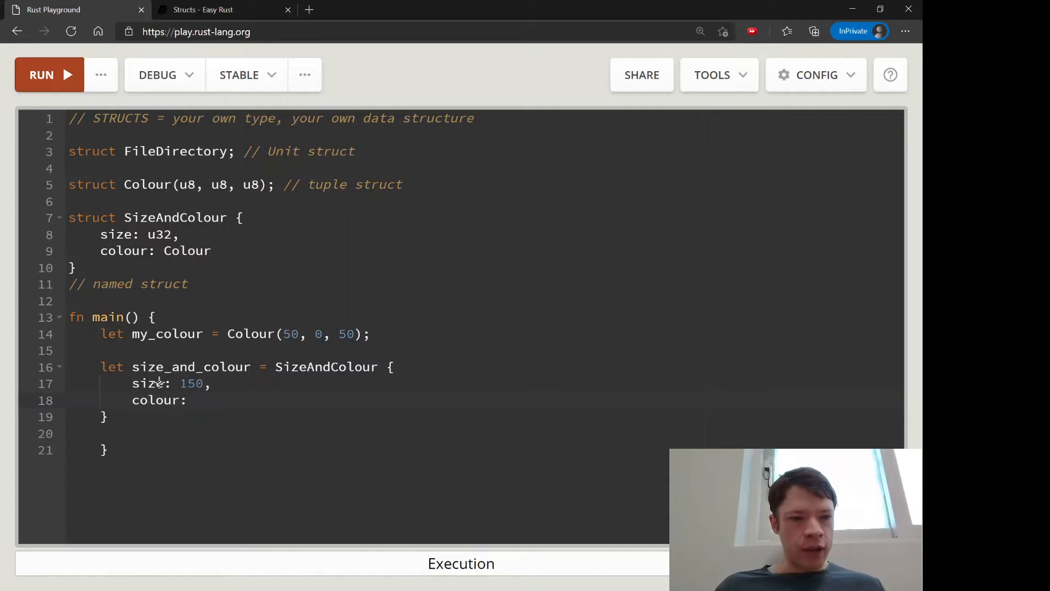
{"action": "left_click", "coordinate": [204, 333]}
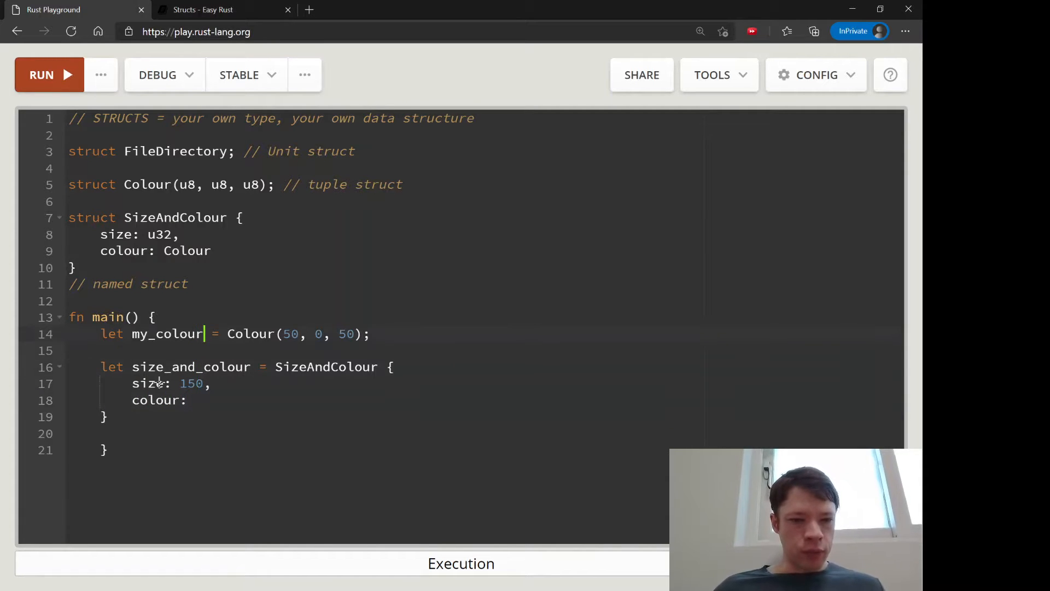
{"action": "double_click", "coordinate": [167, 334]}
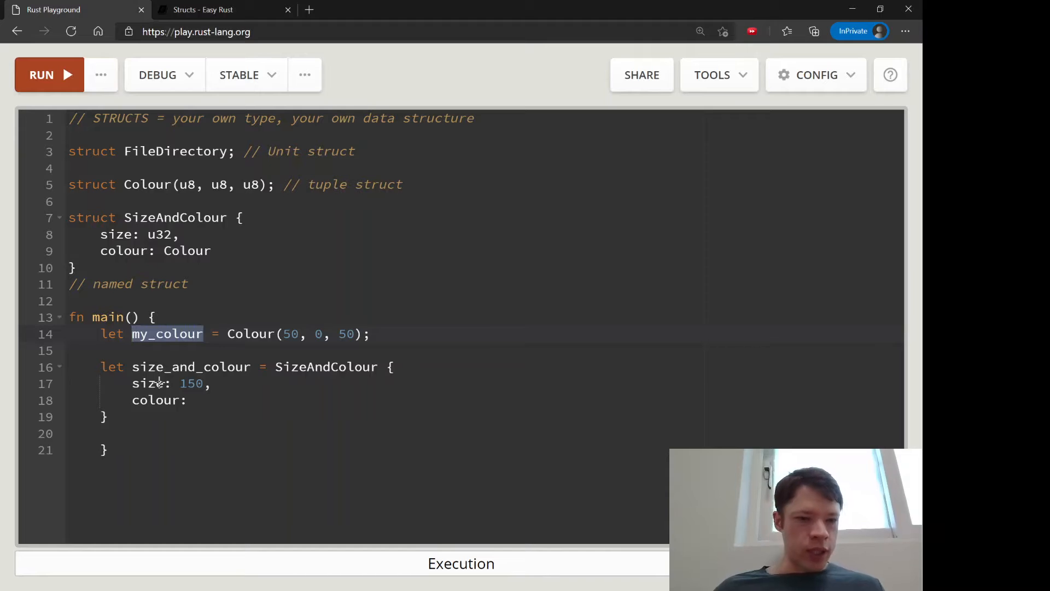
{"action": "type", "text": "my_"}
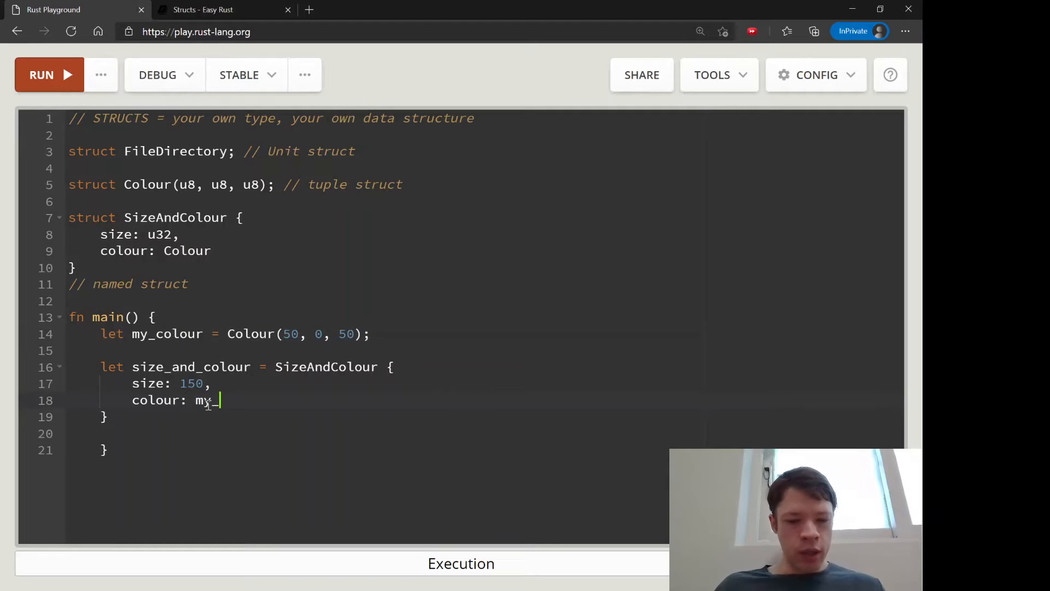
{"action": "type", "text": "colour"}
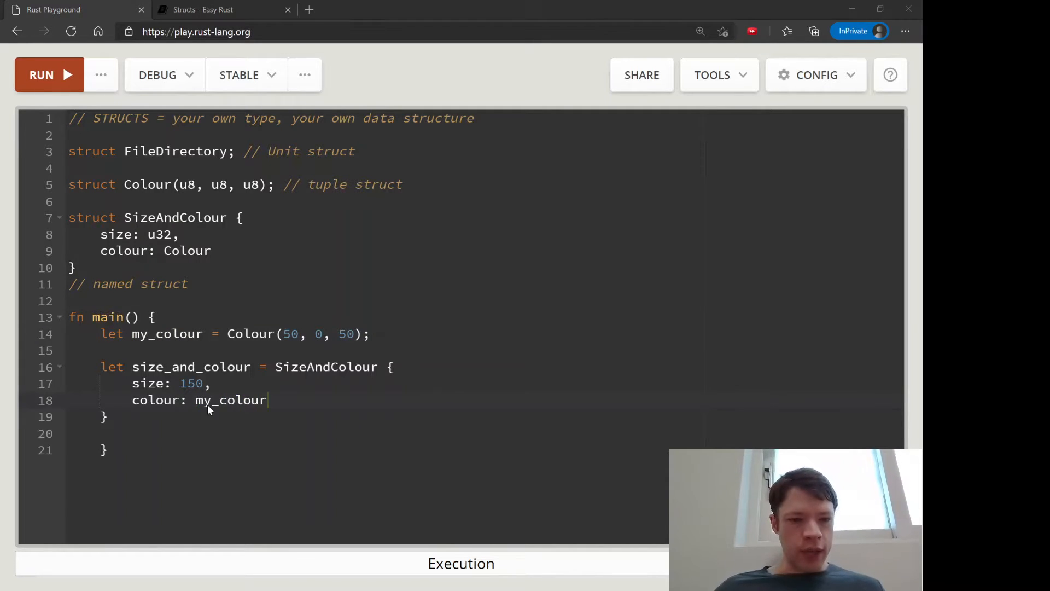
{"action": "mouse_move", "coordinate": [188, 259]}
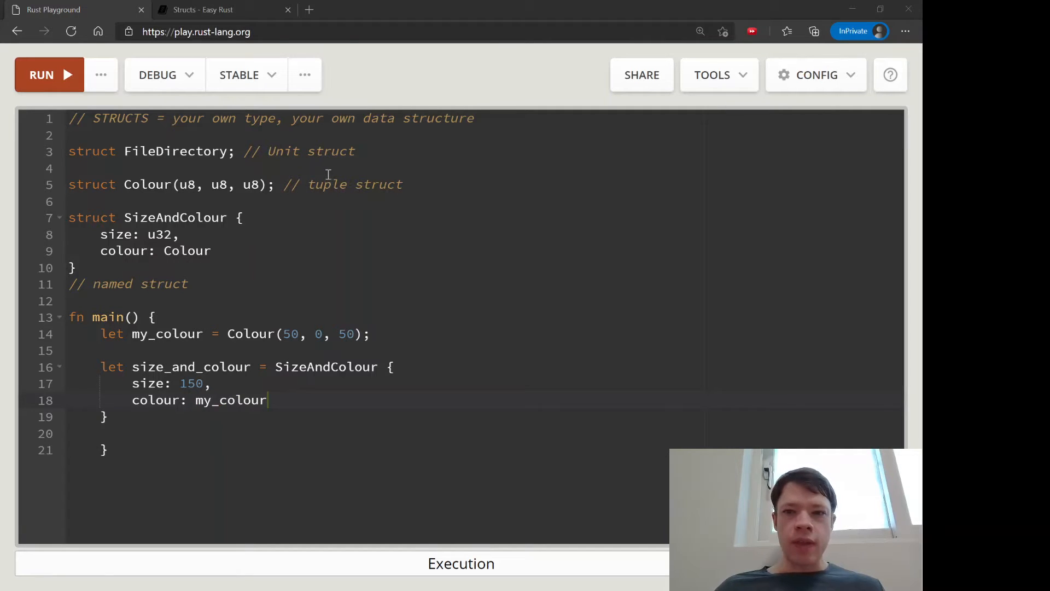
{"action": "mouse_move", "coordinate": [206, 274]}
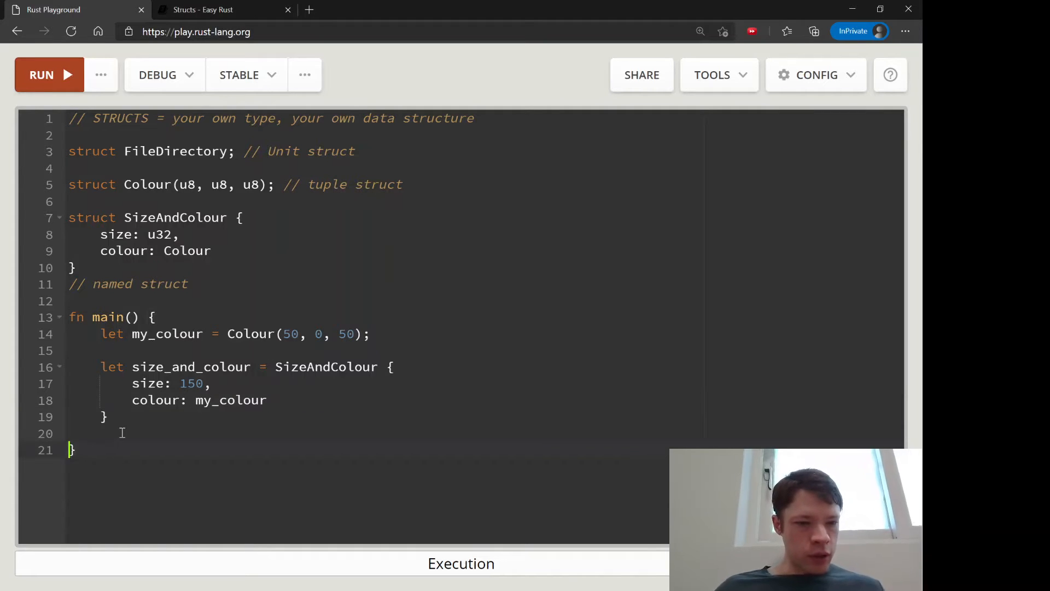
{"action": "type", "text": ";"}
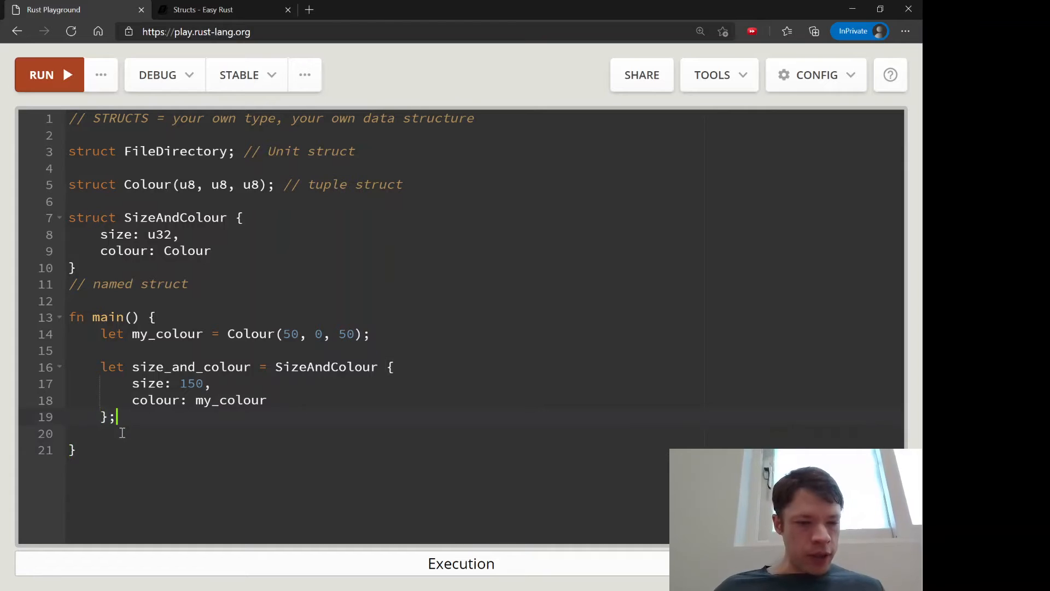
{"action": "mouse_move", "coordinate": [215, 180]}
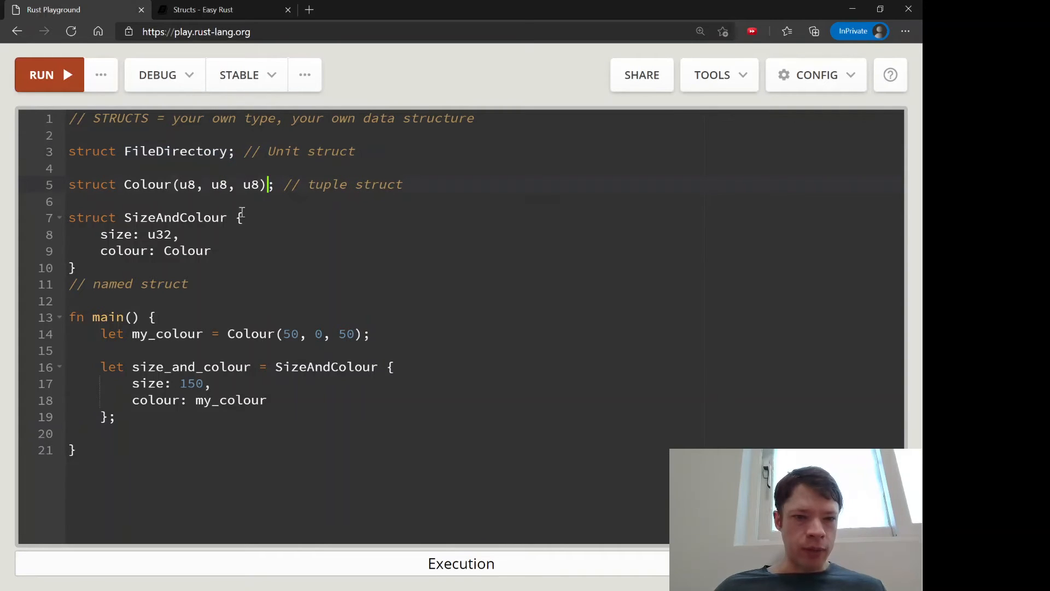
Run the program and check the unused-variable warning for size_and_colour.
{"action": "left_click", "coordinate": [77, 268]}
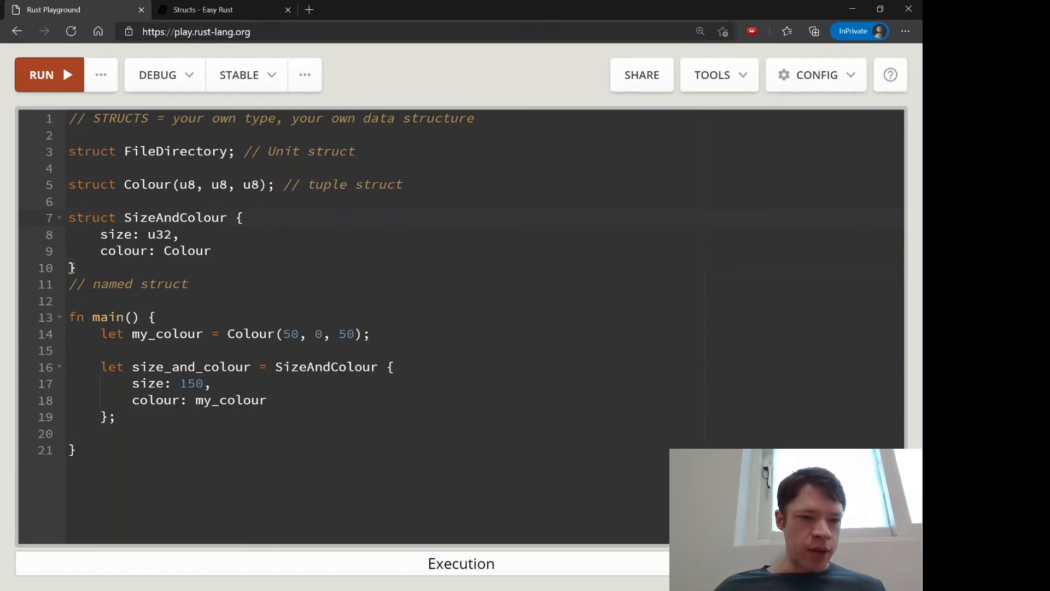
{"action": "left_click", "coordinate": [236, 217]}
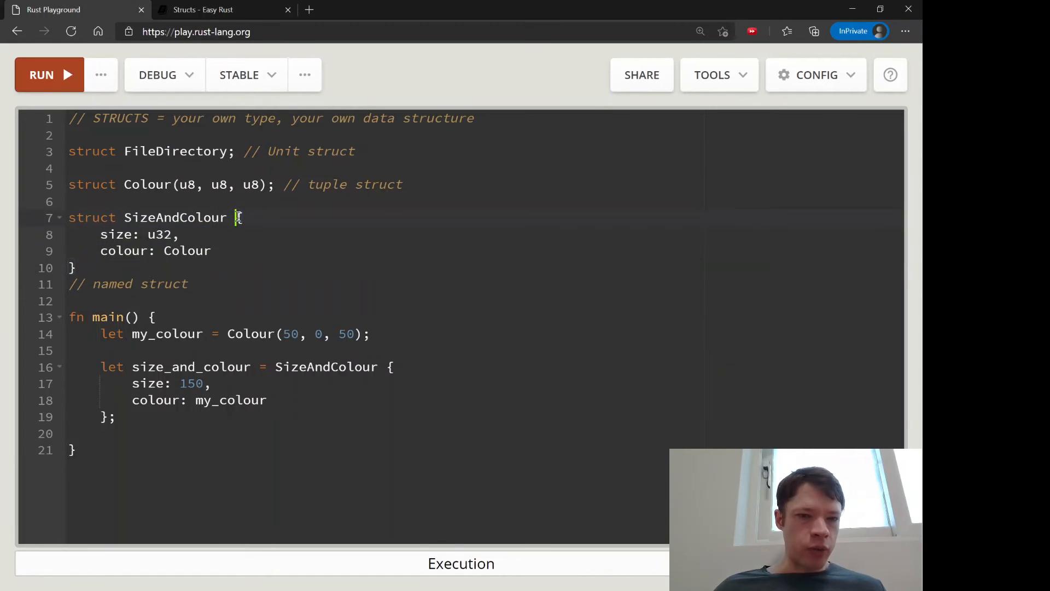
{"action": "left_click", "coordinate": [276, 184]}
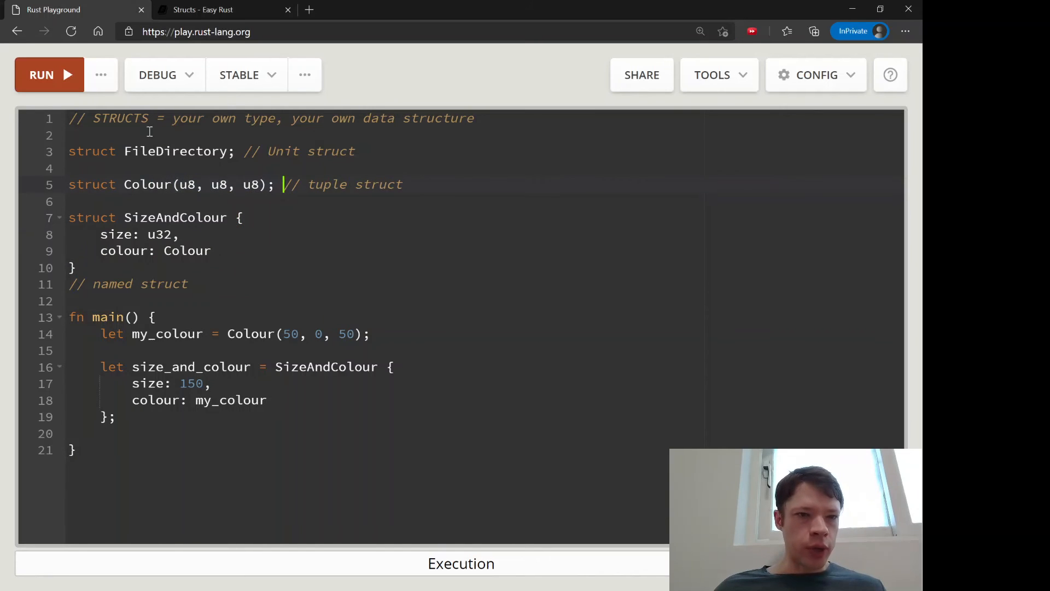
{"action": "left_click", "coordinate": [42, 75]}
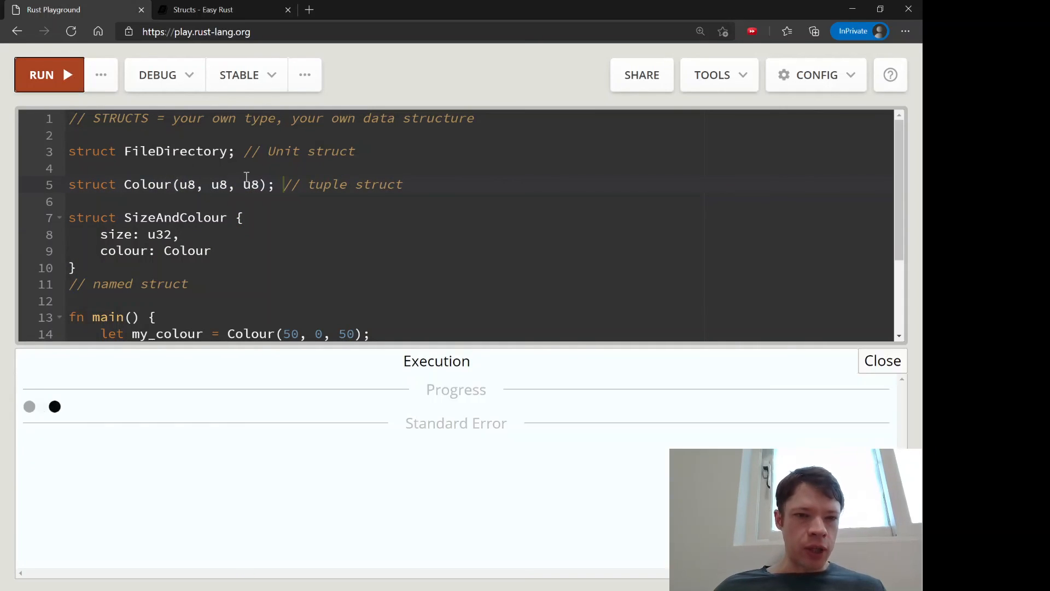
{"action": "left_click", "coordinate": [49, 74]}
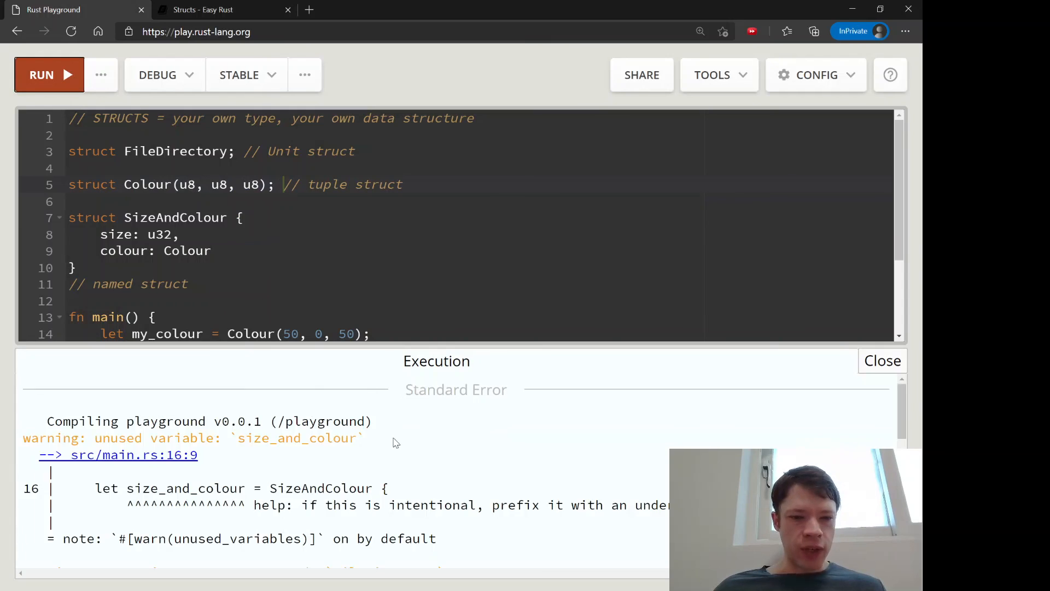